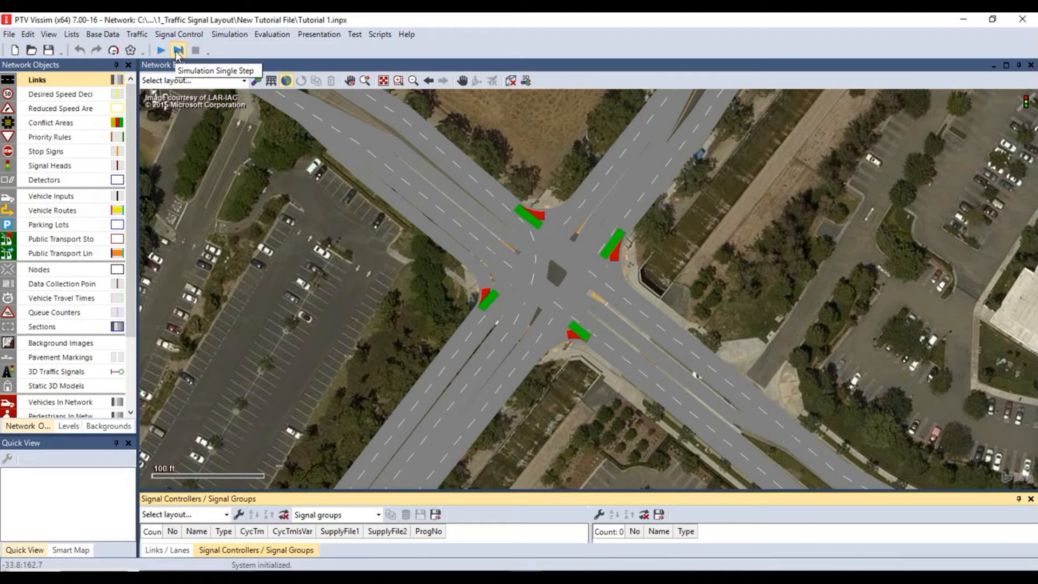
pyautogui.moveTo(300, 448)
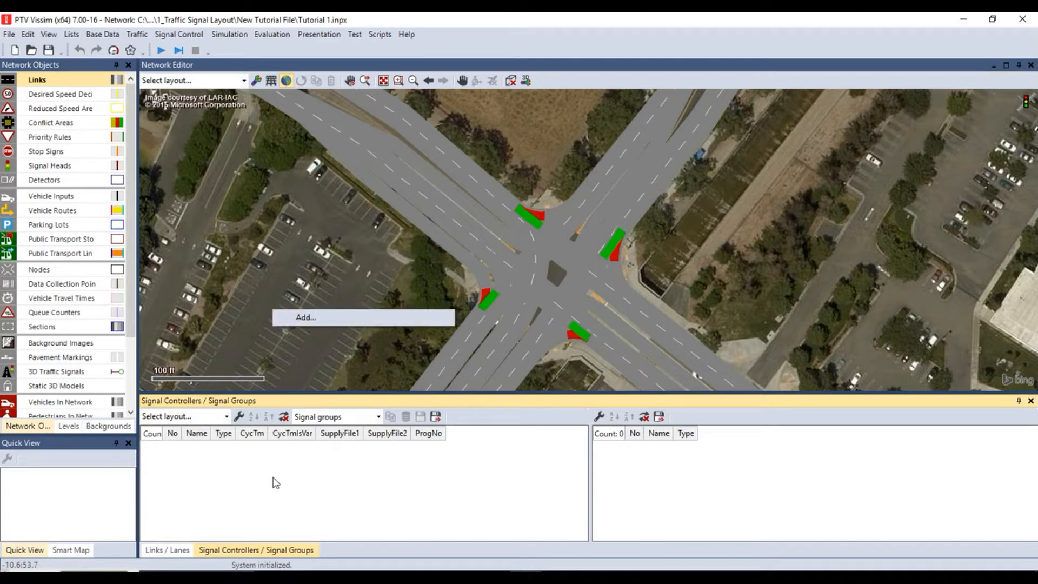
# - Add signal controller 1 and name it 'Kellogg/South Campus Dr'
pyautogui.click(304, 317)
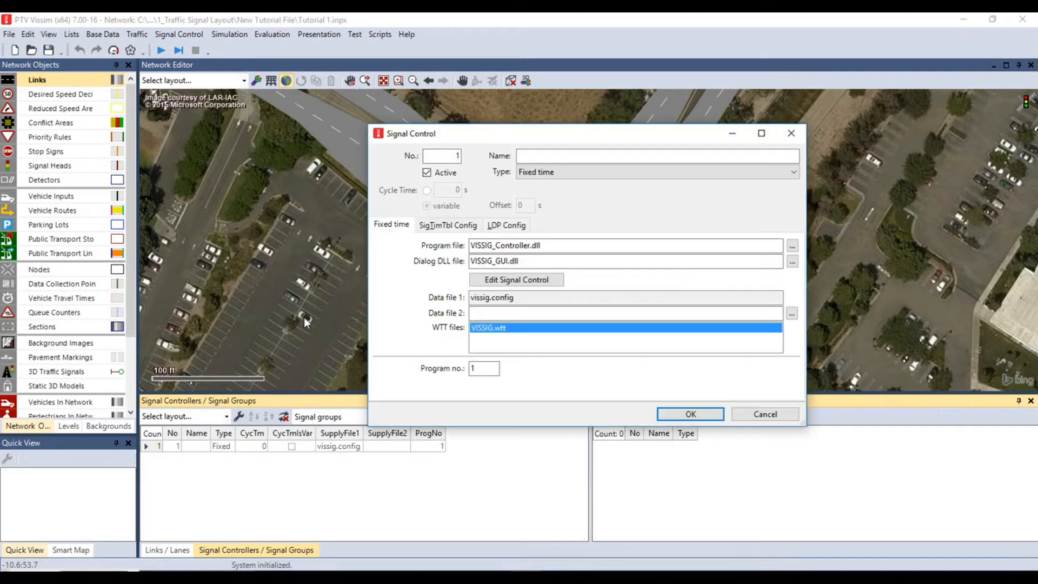
pyautogui.click(655, 156)
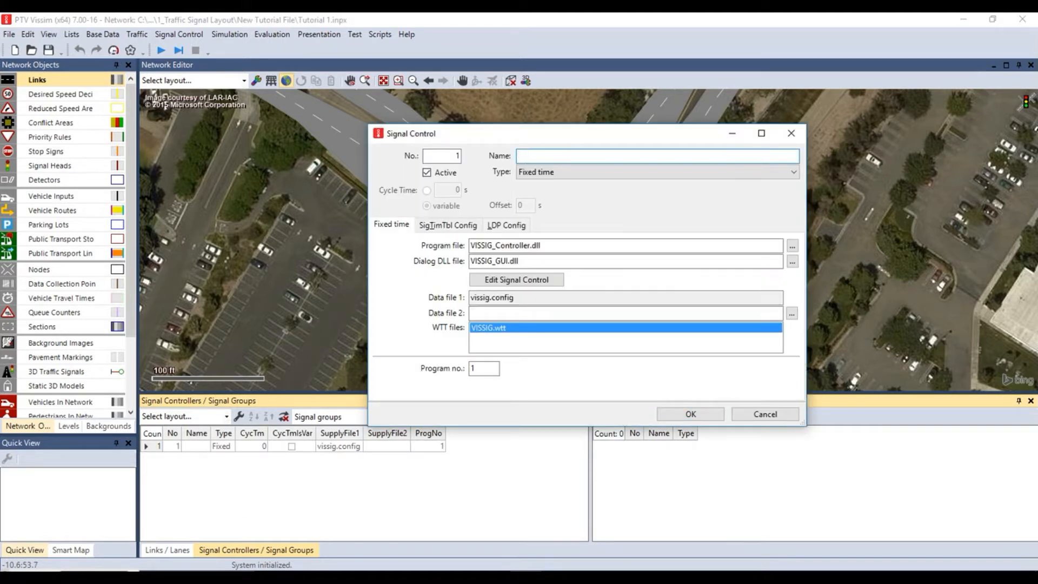
pyautogui.write('Kello')
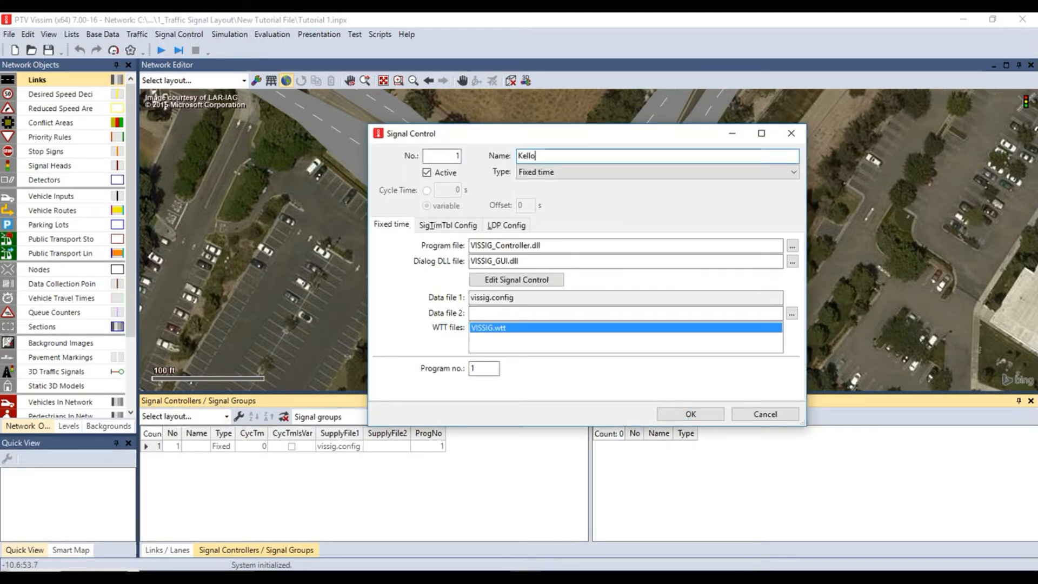
pyautogui.write('gg/South')
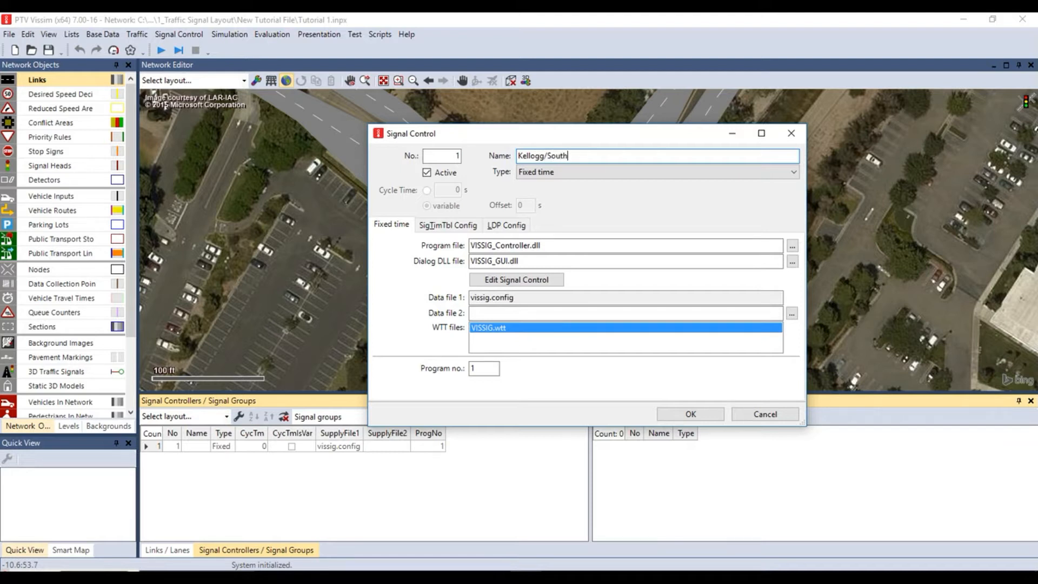
pyautogui.write('Campus Dr')
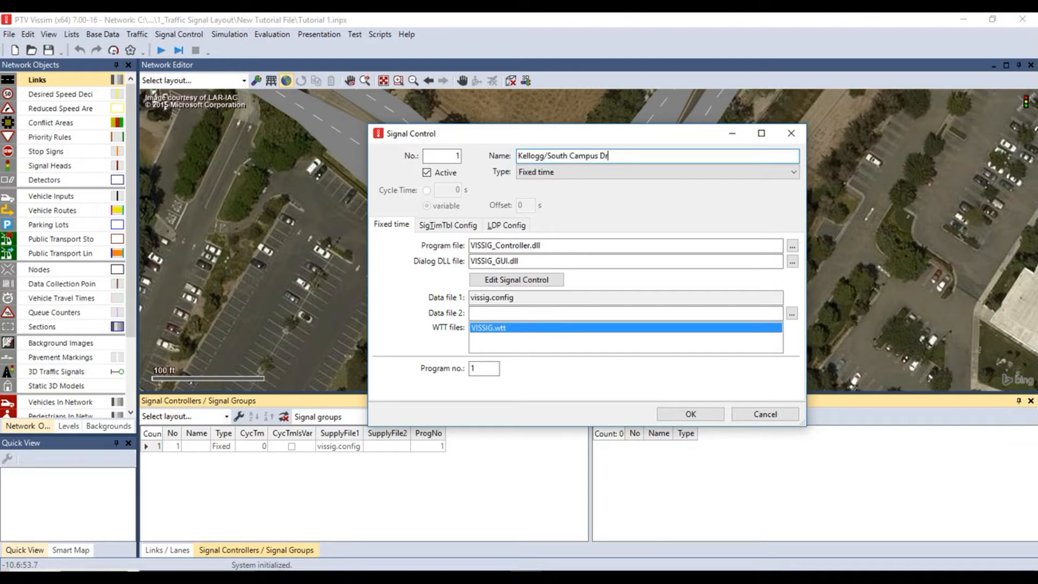
# - Make the controller a Ring Barrier Controller and go to its signal group editor
pyautogui.click(792, 172)
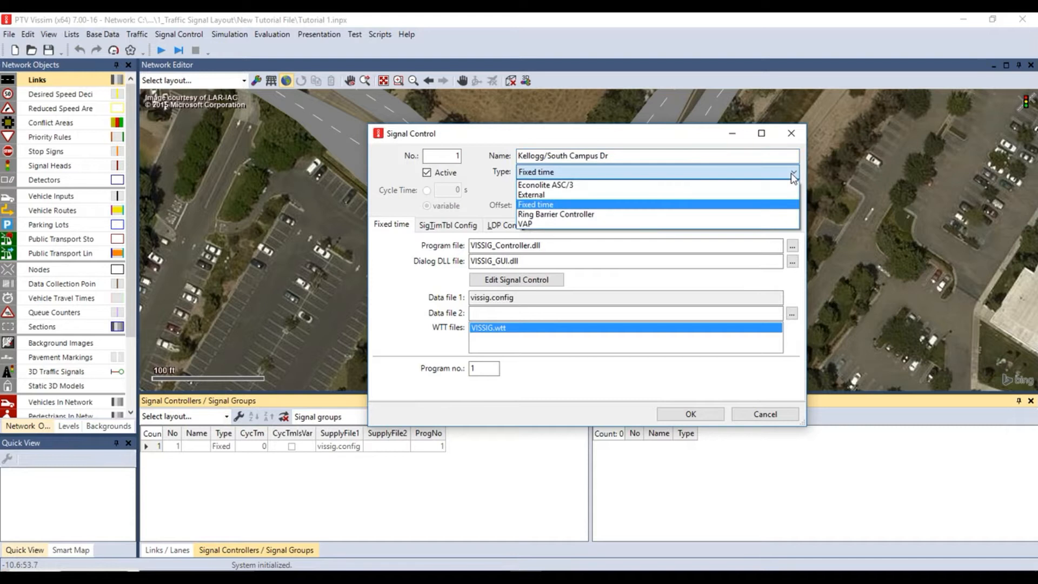
pyautogui.click(554, 215)
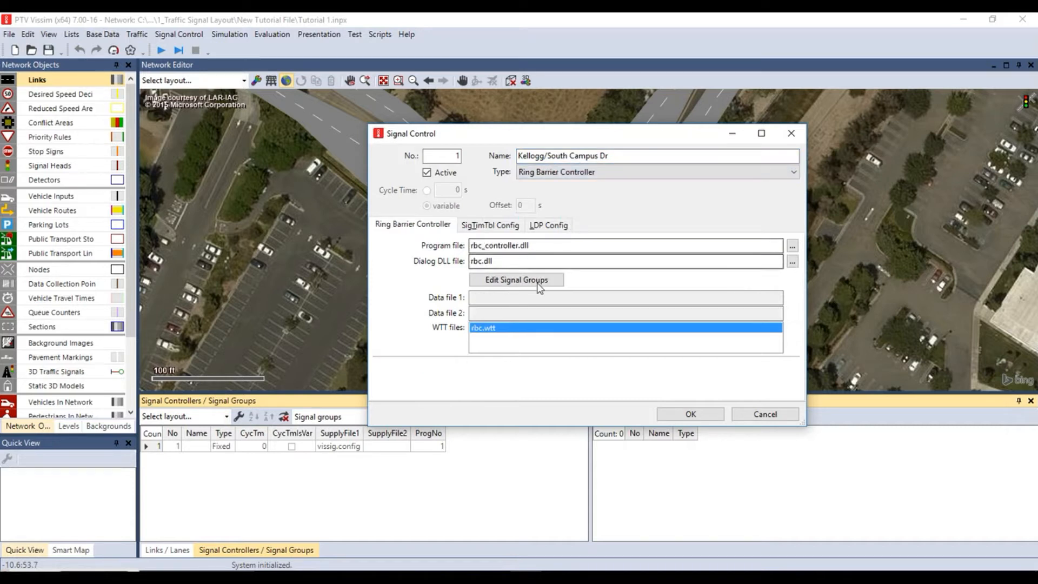
pyautogui.click(517, 279)
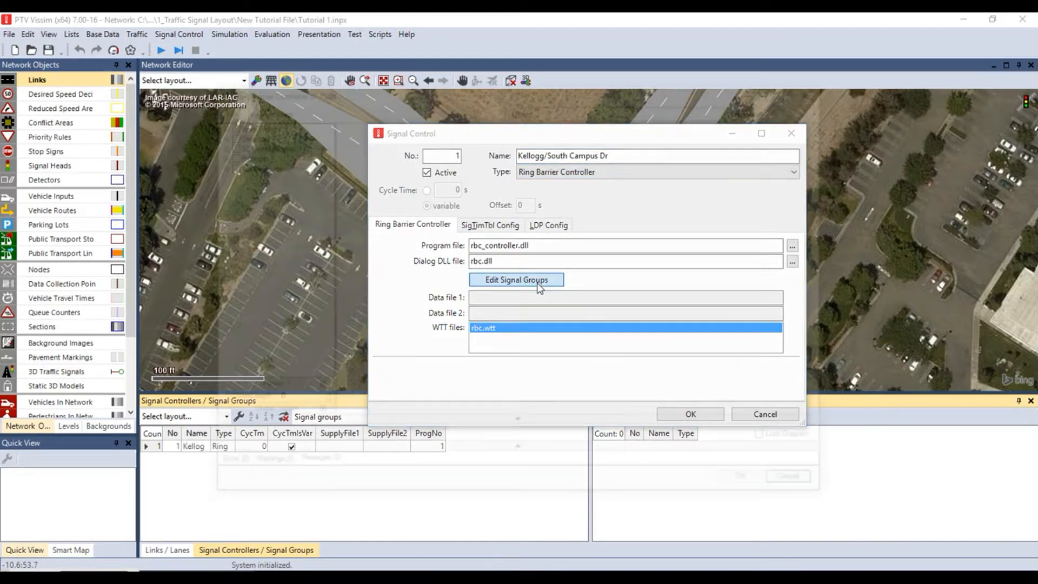
# - Enable Basic, Sequence, Conflict SGs, Overlaps, Vehicle and Queue detector sections in the editor
pyautogui.click(516, 279)
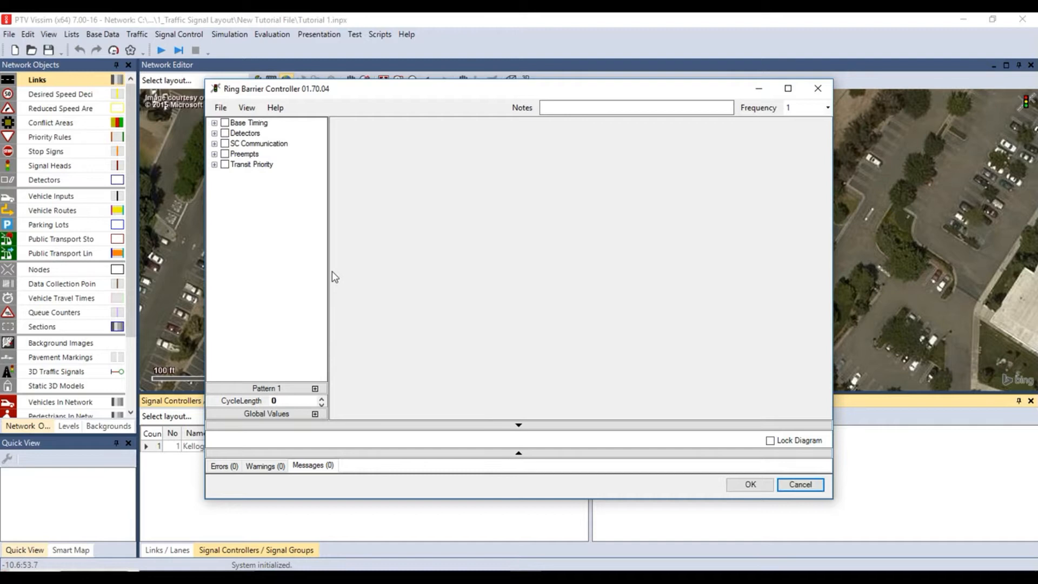
pyautogui.moveTo(276, 203)
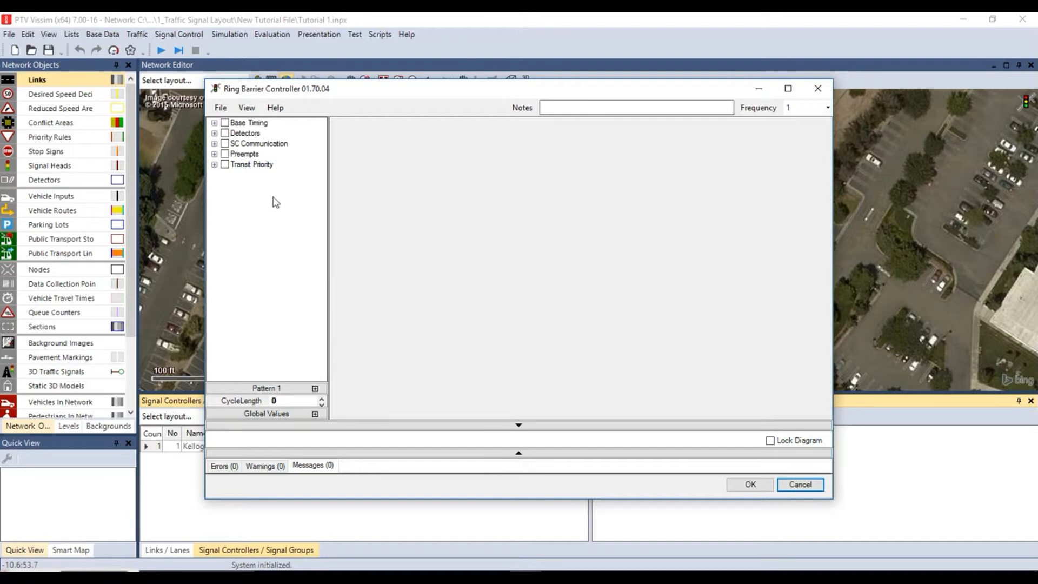
pyautogui.moveTo(273, 173)
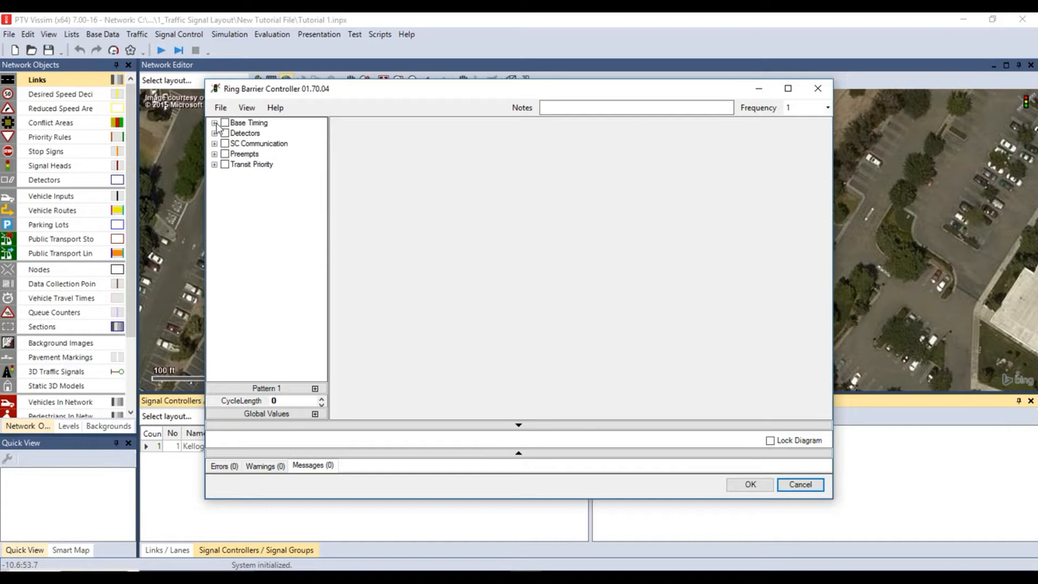
pyautogui.click(214, 122)
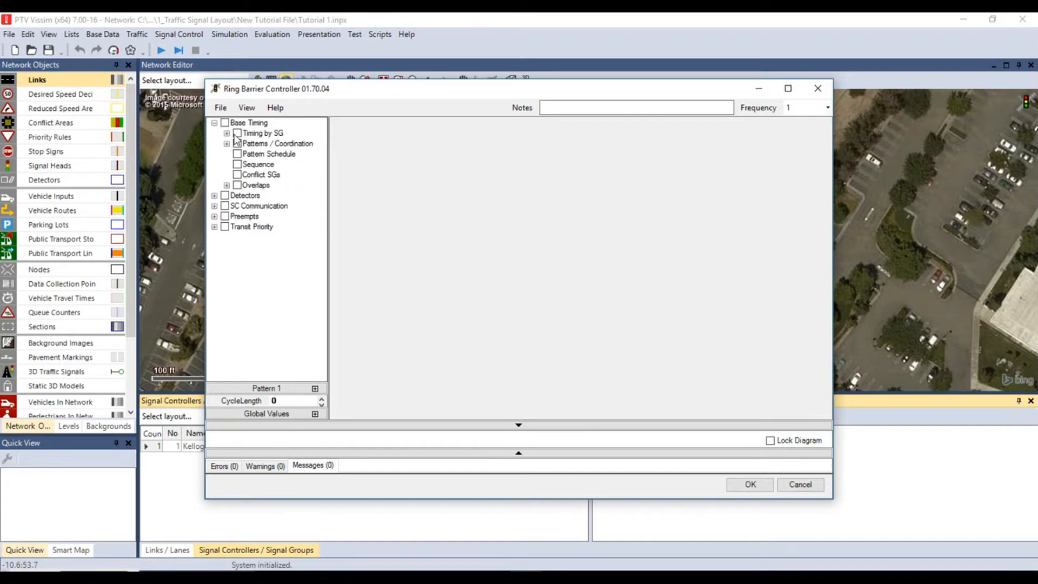
pyautogui.click(226, 133)
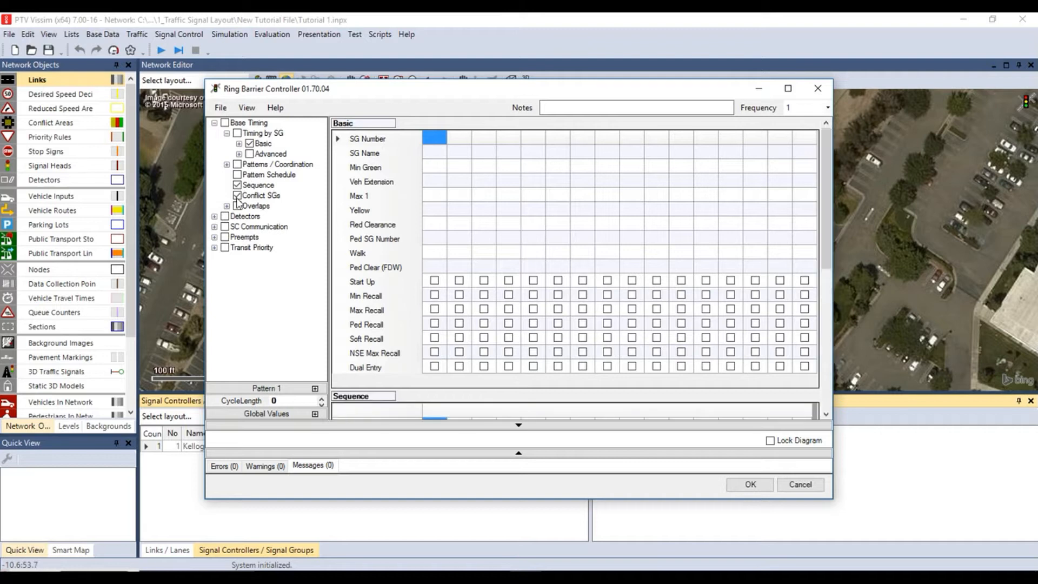
pyautogui.moveTo(238, 207)
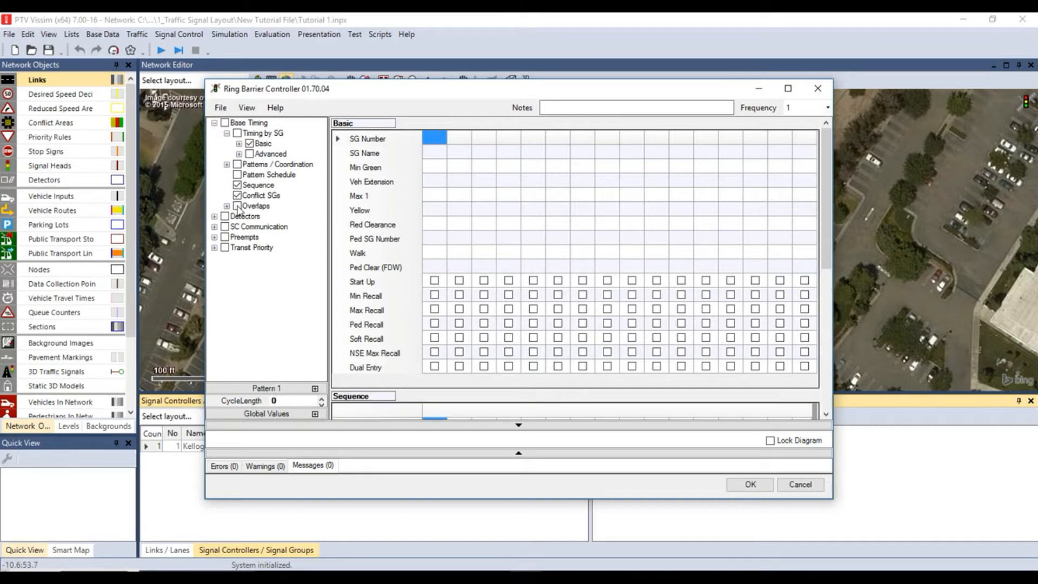
pyautogui.click(215, 216)
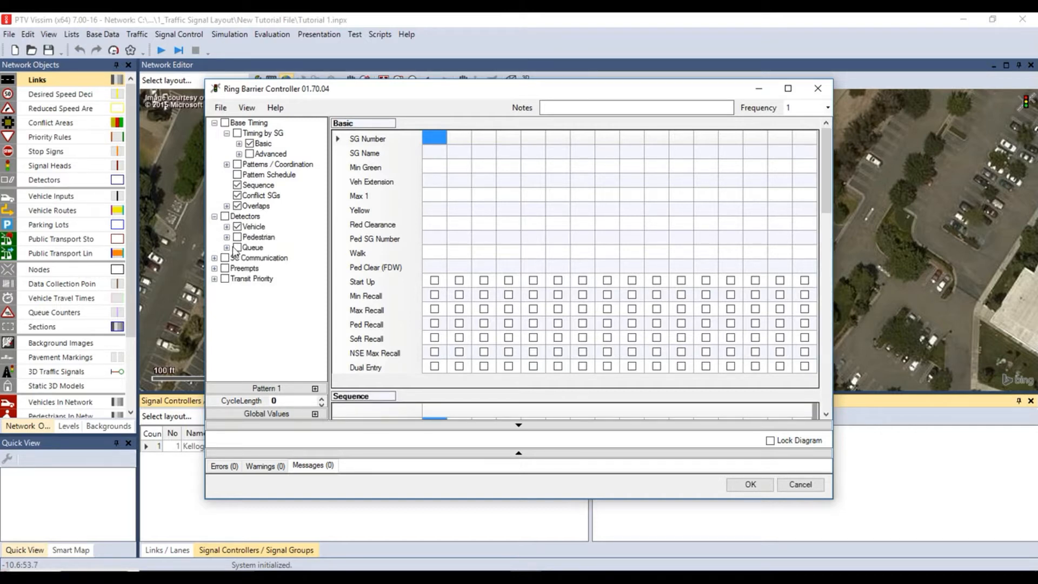
pyautogui.click(237, 246)
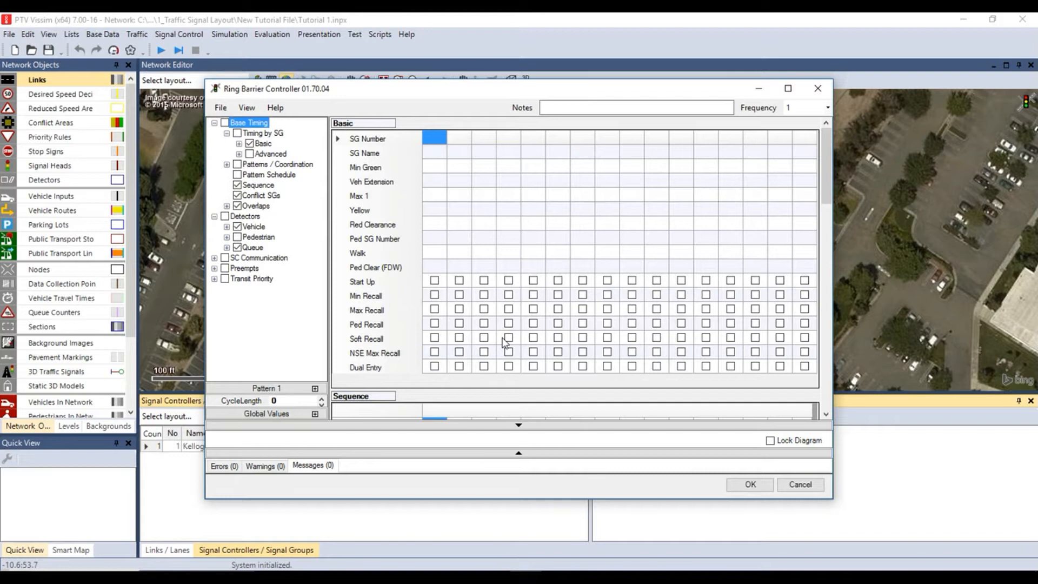
pyautogui.moveTo(376, 142)
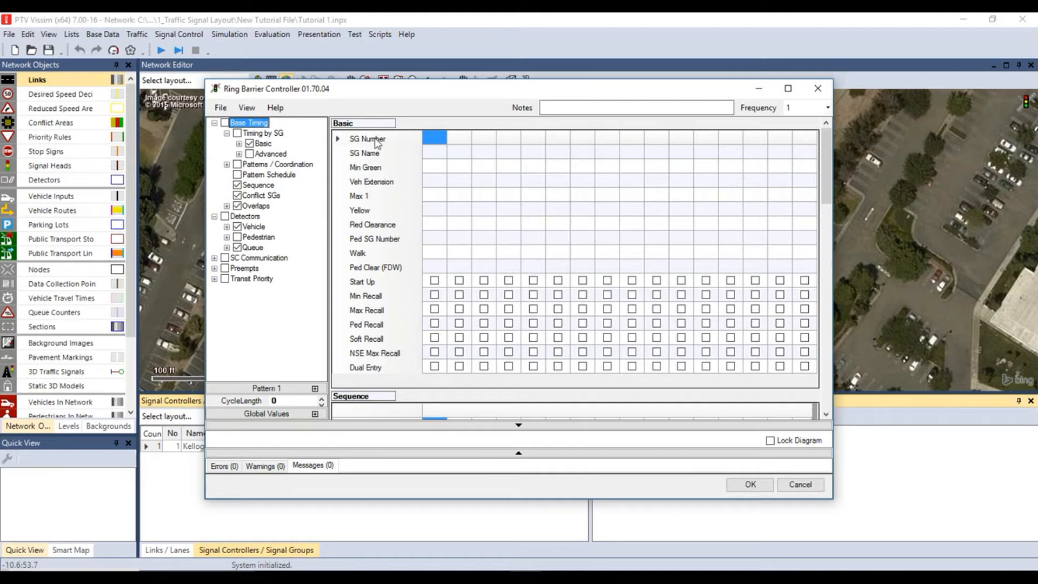
# - Number SGs 1–8 and name them NBL, SBT, WBL, EBT, SBL, NBT, EBL, WBT
pyautogui.write('1')
pyautogui.click(581, 138)
pyautogui.write('7')
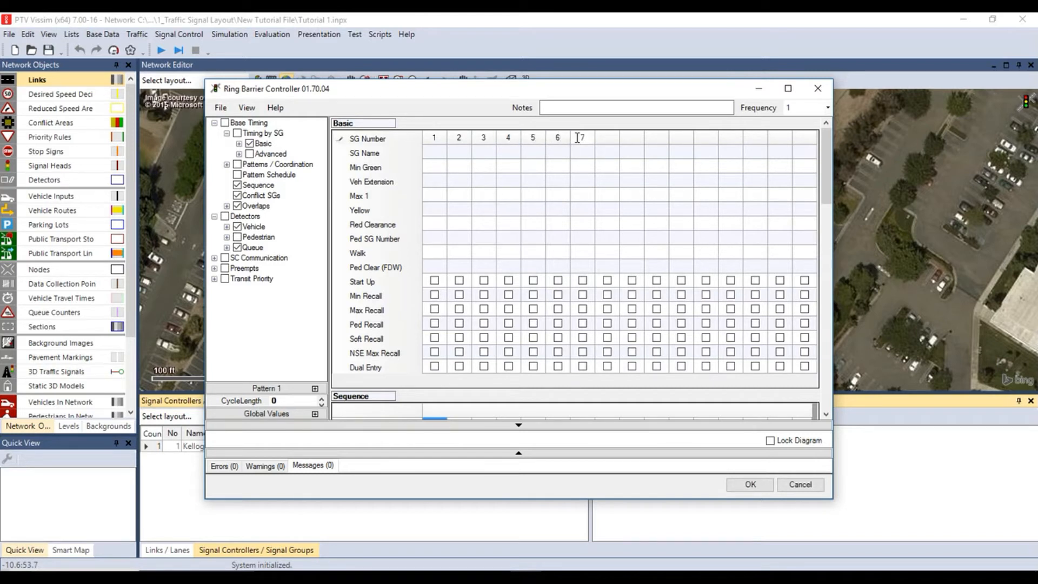
pyautogui.write('8')
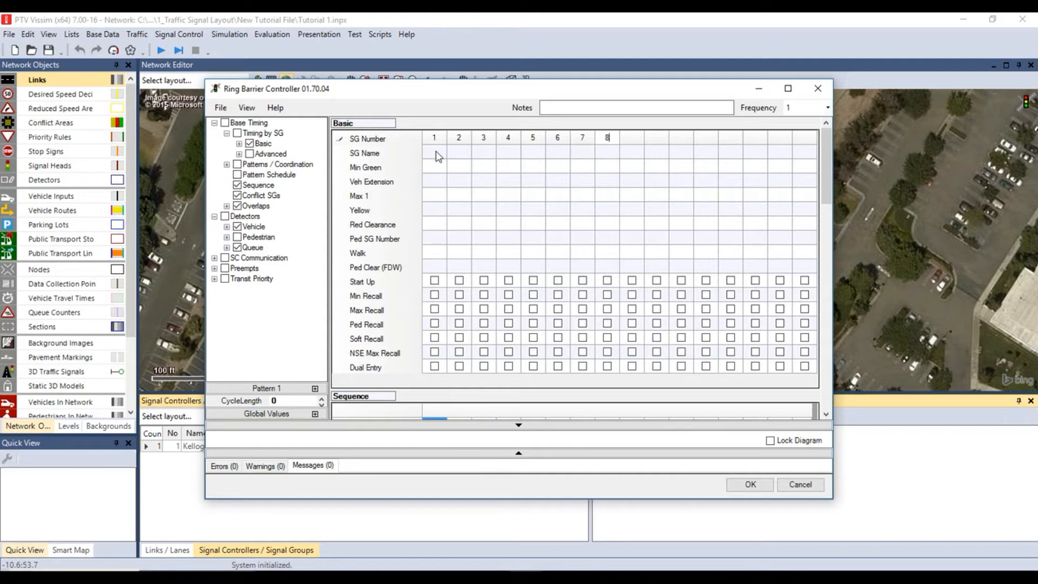
pyautogui.click(435, 153)
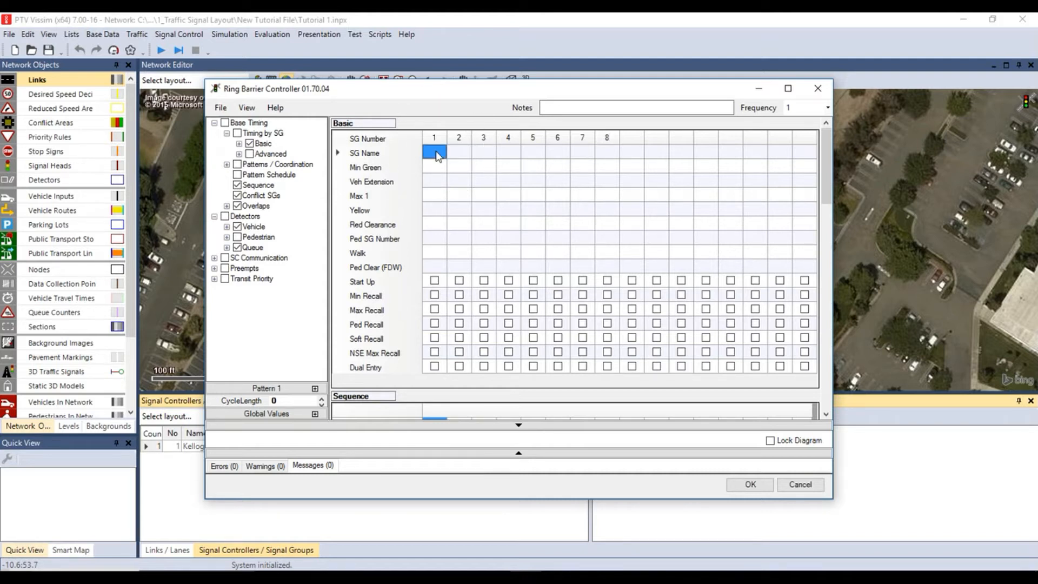
pyautogui.write('NBL')
pyautogui.click(508, 152)
pyautogui.write('EBT')
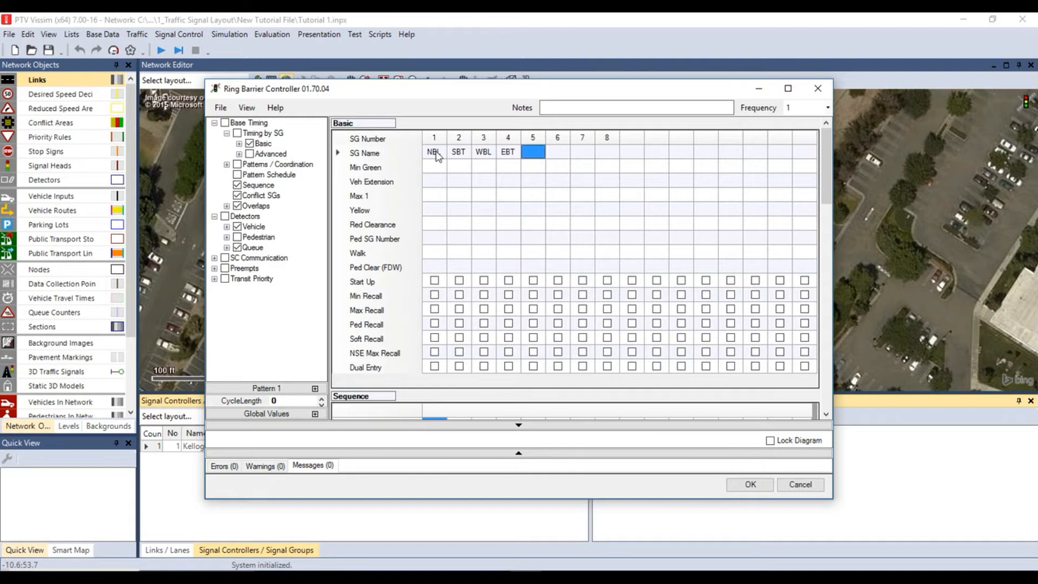
pyautogui.write('SBL')
pyautogui.click(558, 153)
pyautogui.write('NBT')
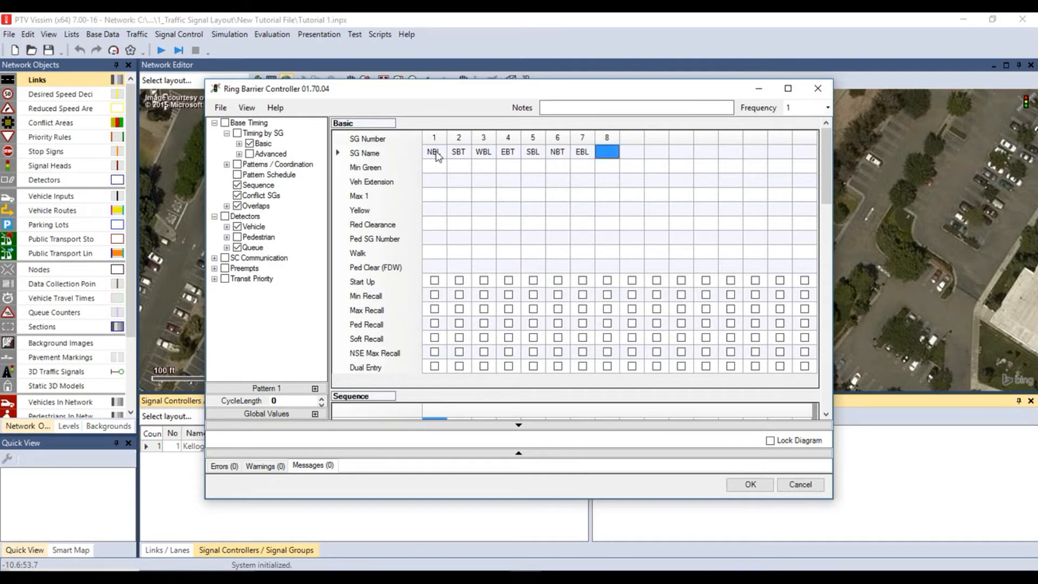
pyautogui.write('WBT')
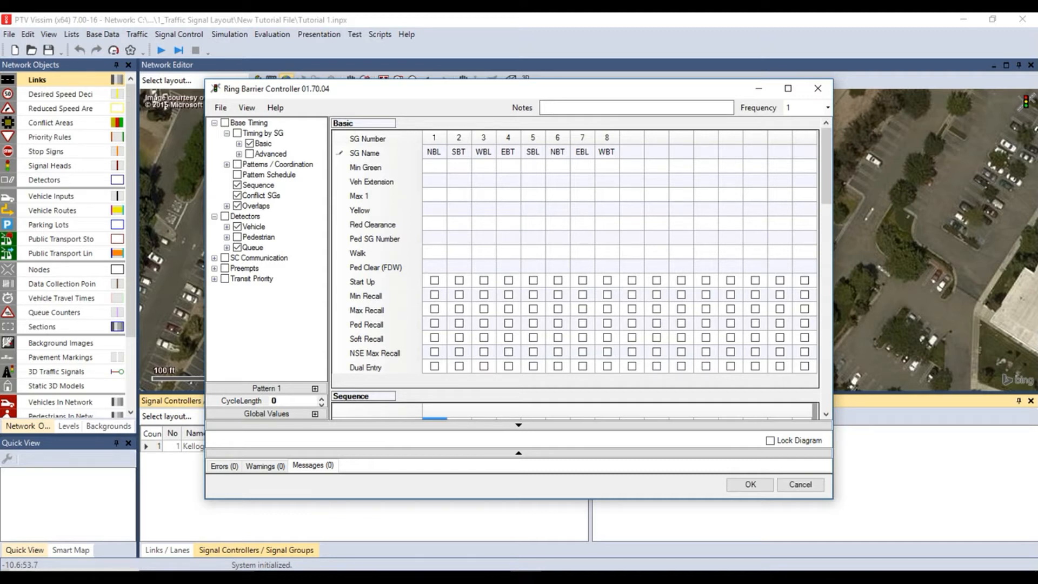
# - Enter min green, vehicle extension 2.5 and Max 1 values 20/30 for the eight signal groups
pyautogui.click(612, 152)
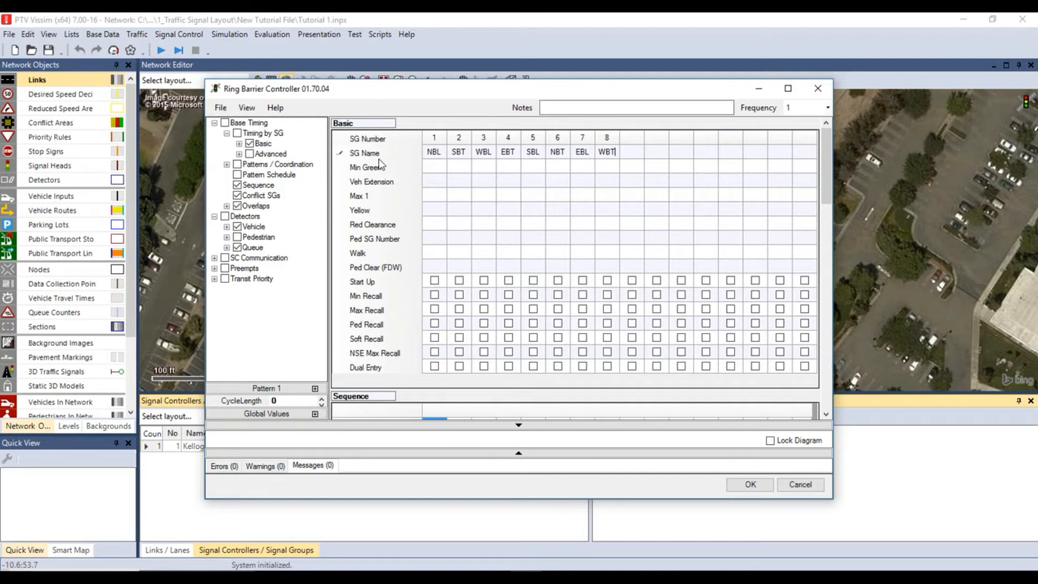
pyautogui.moveTo(380, 184)
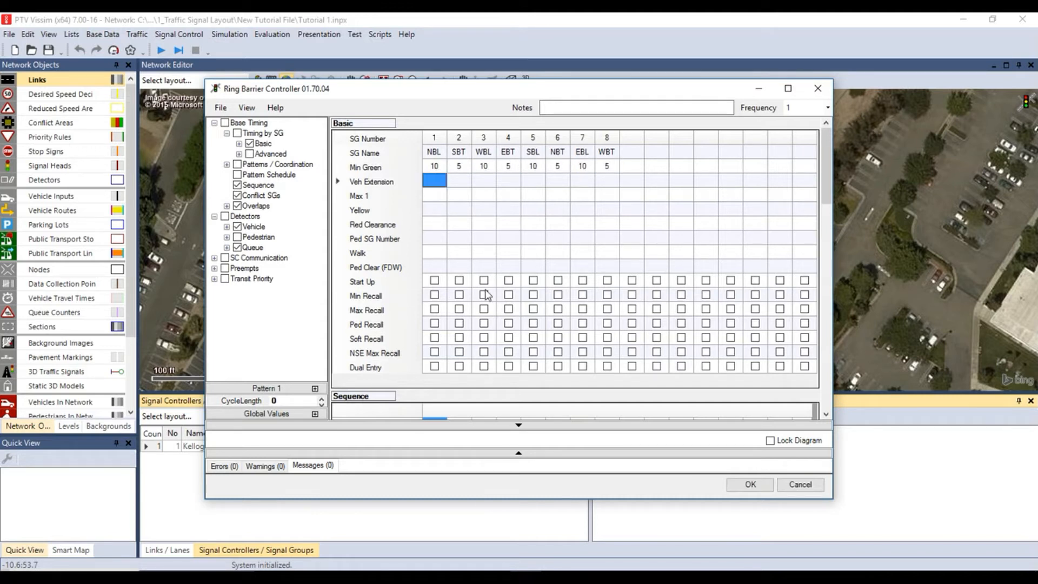
pyautogui.write('2.5')
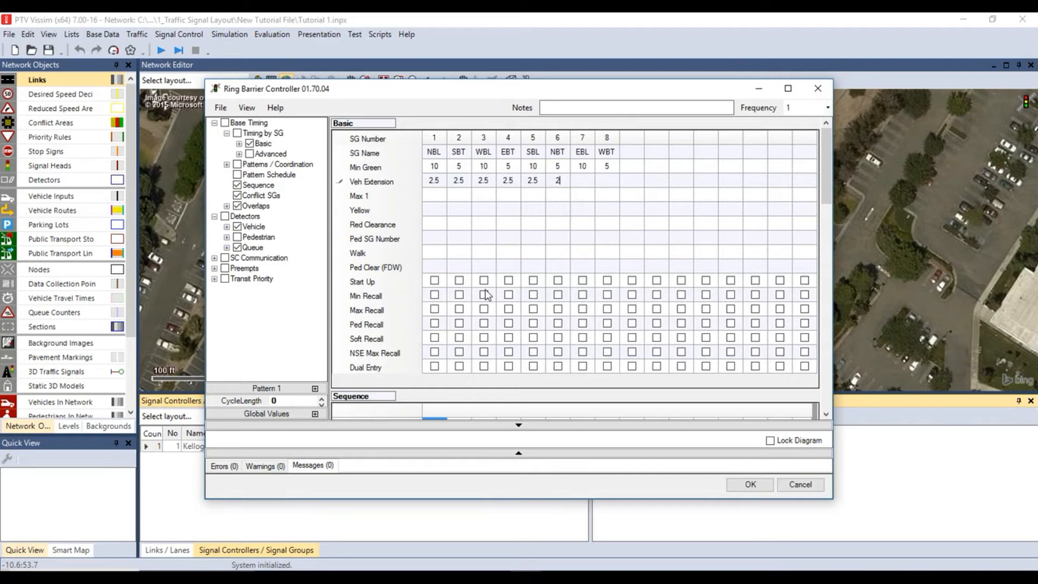
pyautogui.press('Return')
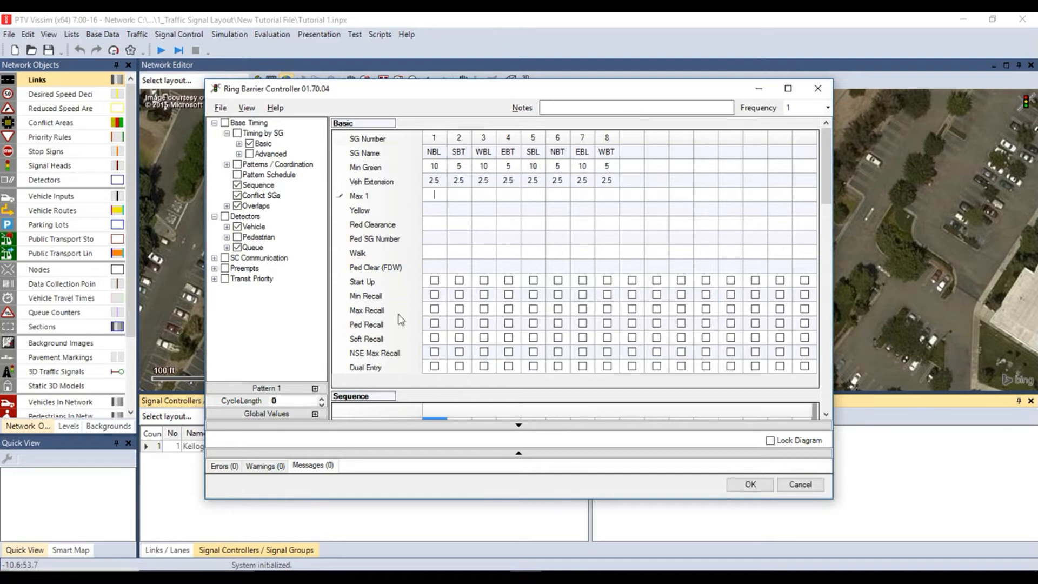
pyautogui.write('20')
pyautogui.click(606, 195)
pyautogui.write('30')
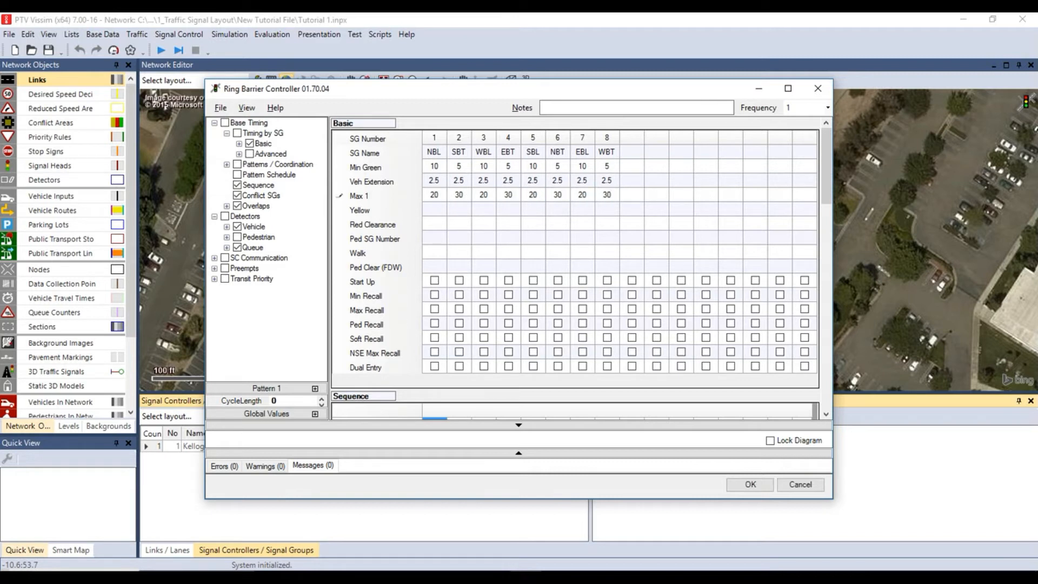
# - Enter yellow 3/4 and red clearance 1 for all eight signal groups
pyautogui.click(434, 210)
pyautogui.write('3')
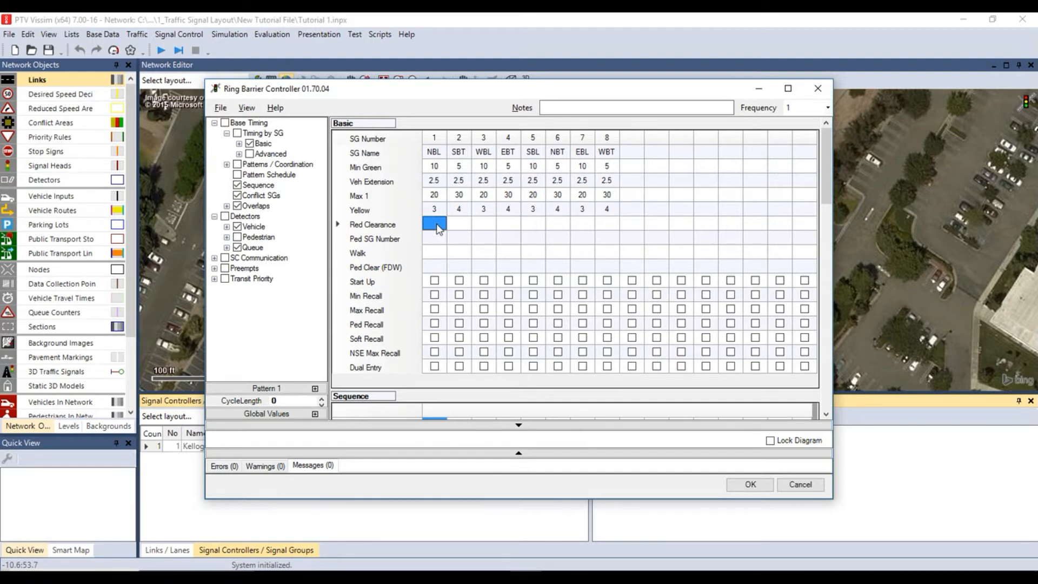
pyautogui.write('1')
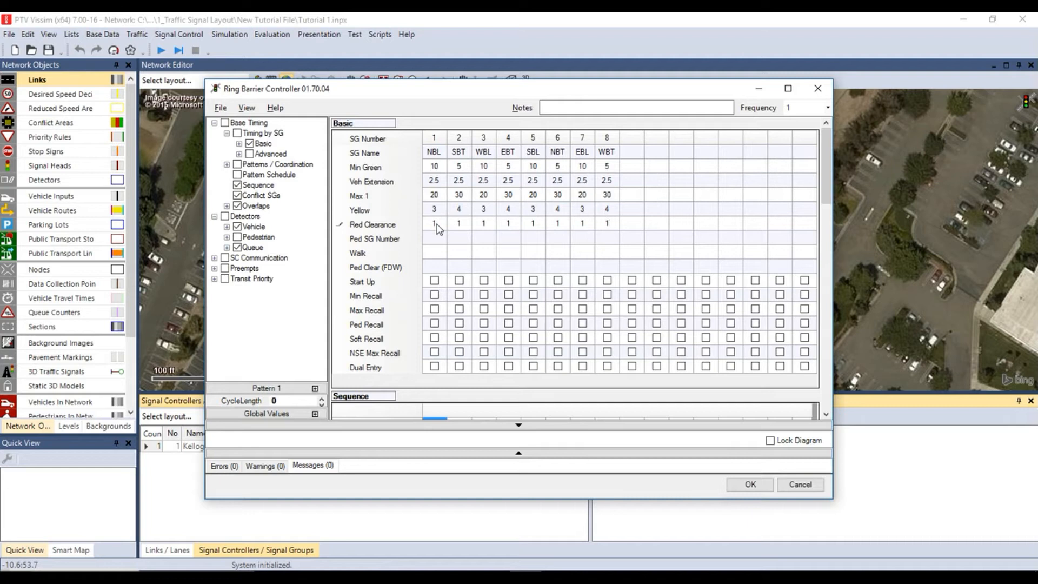
pyautogui.click(606, 222)
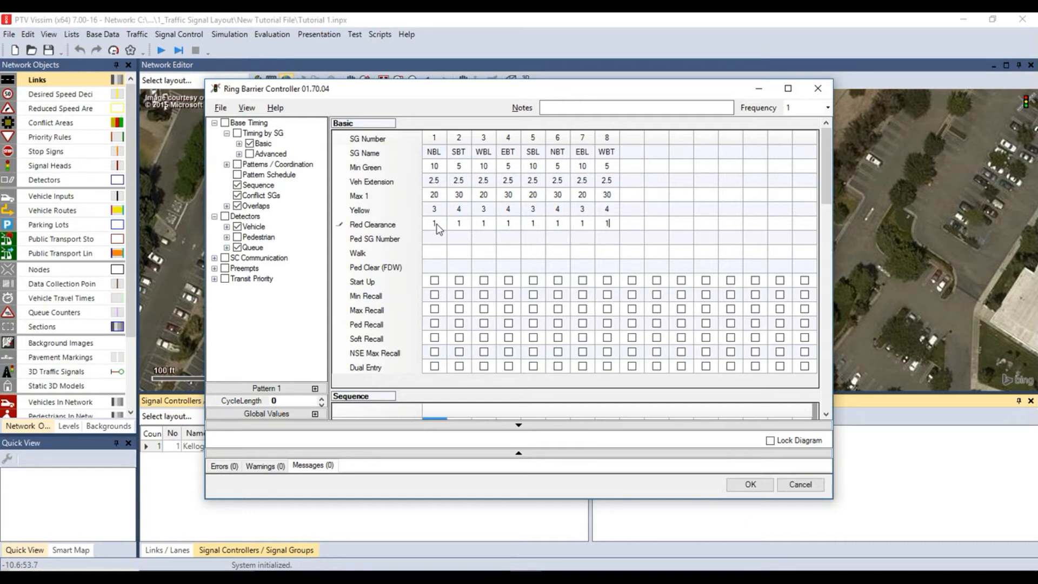
pyautogui.click(605, 222)
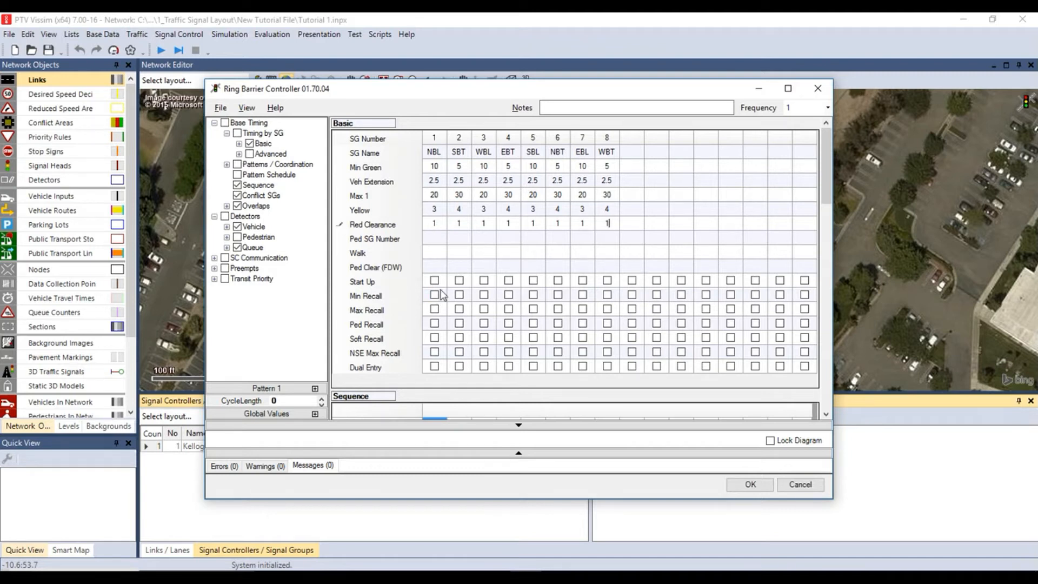
# - Check Max Recall for SG 1–8 and Min Recall for SBT and NBT
pyautogui.click(458, 294)
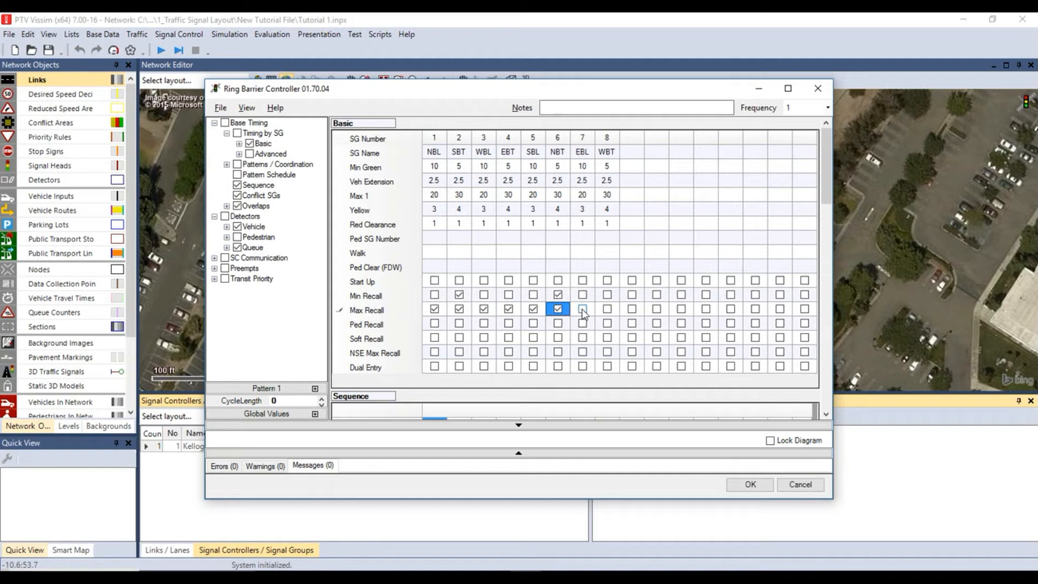
pyautogui.click(607, 310)
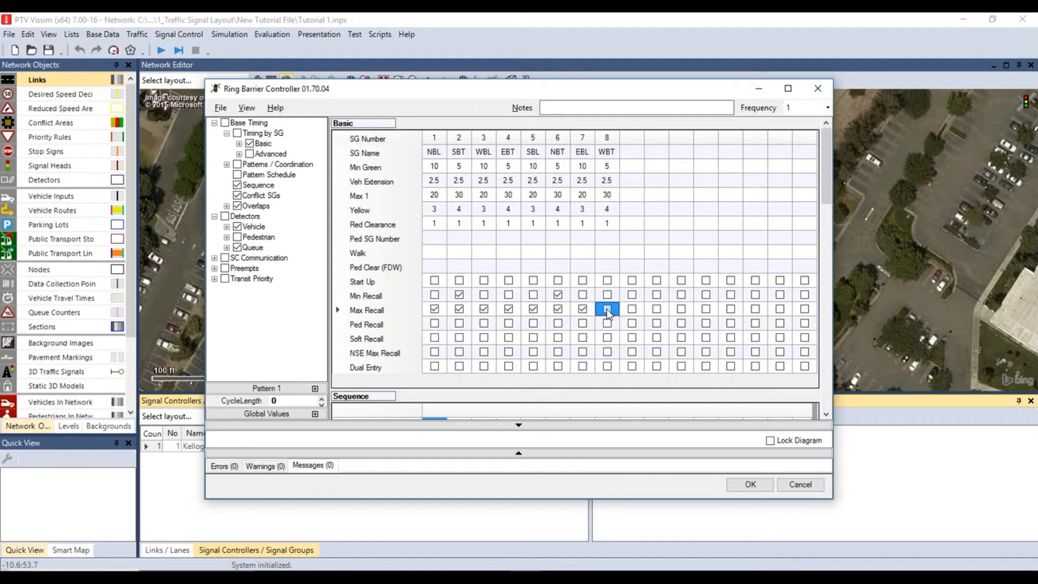
pyautogui.click(607, 308)
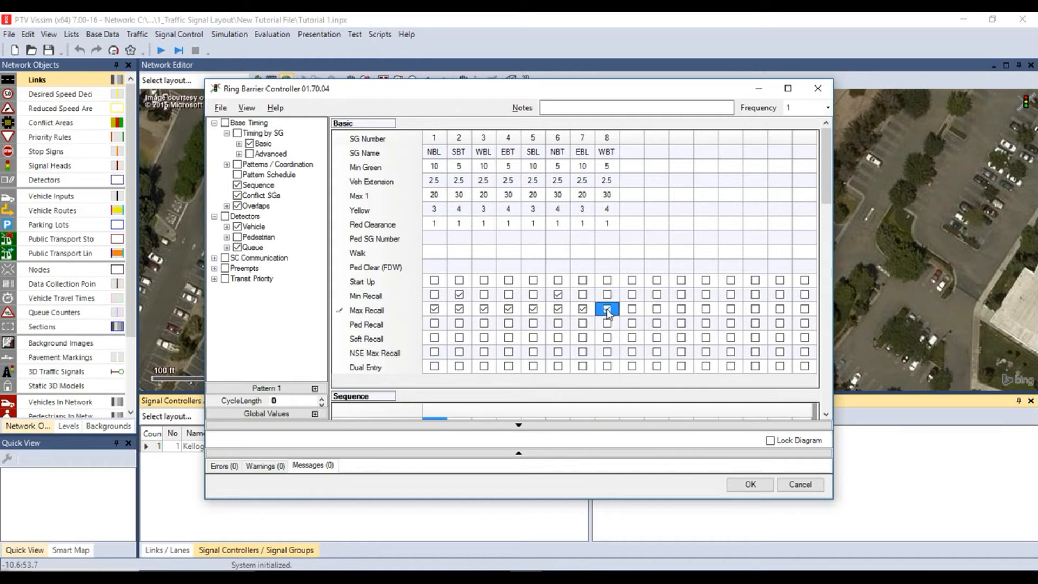
pyautogui.scroll(-3)
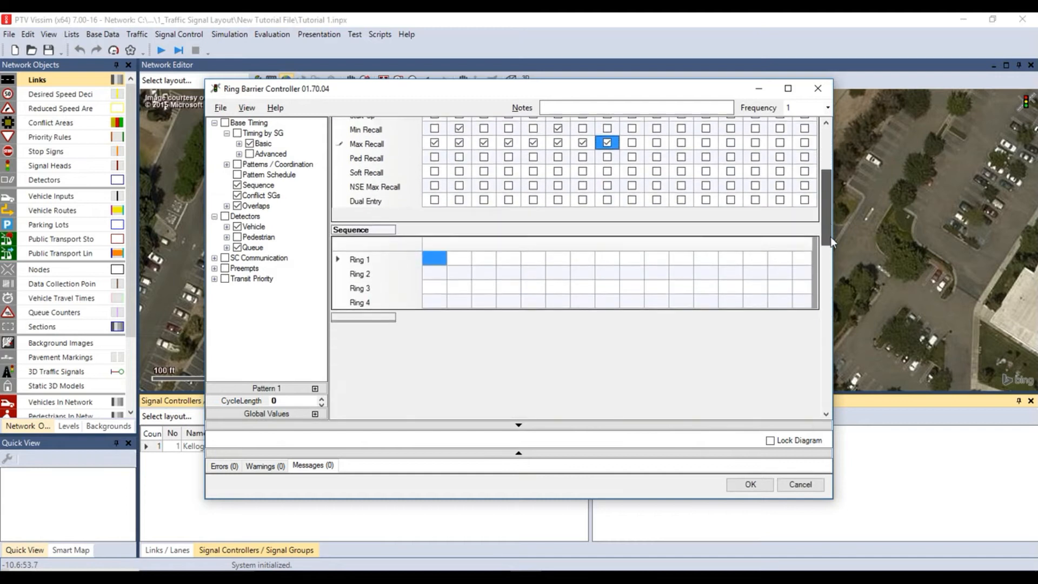
# - Enter sequence 1, 2, 3, 4 in Ring 1 and 5, 6, 7, 8 in Ring 2
pyautogui.scroll(-3)
pyautogui.write('4')
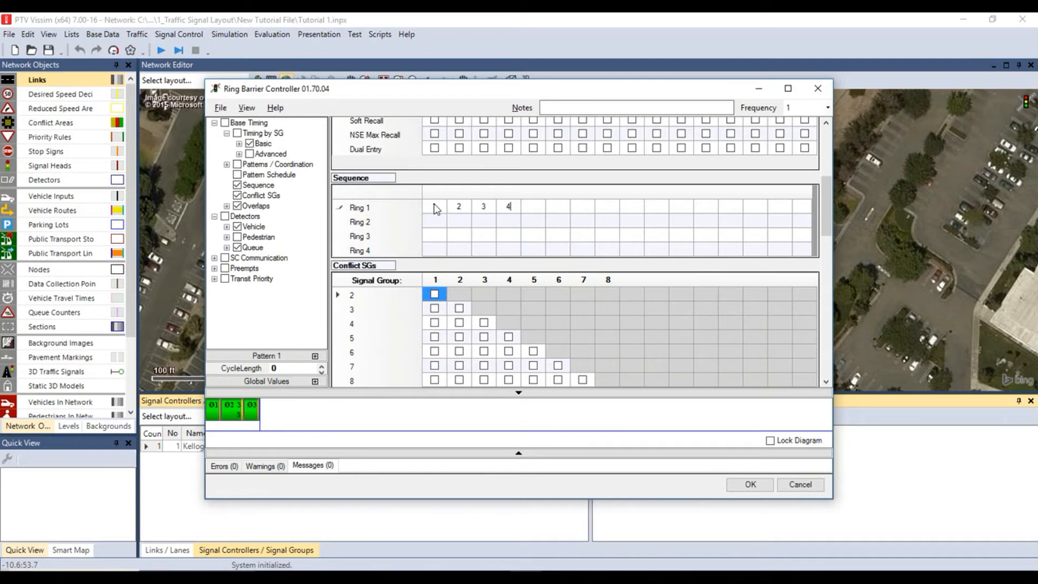
pyautogui.click(434, 221)
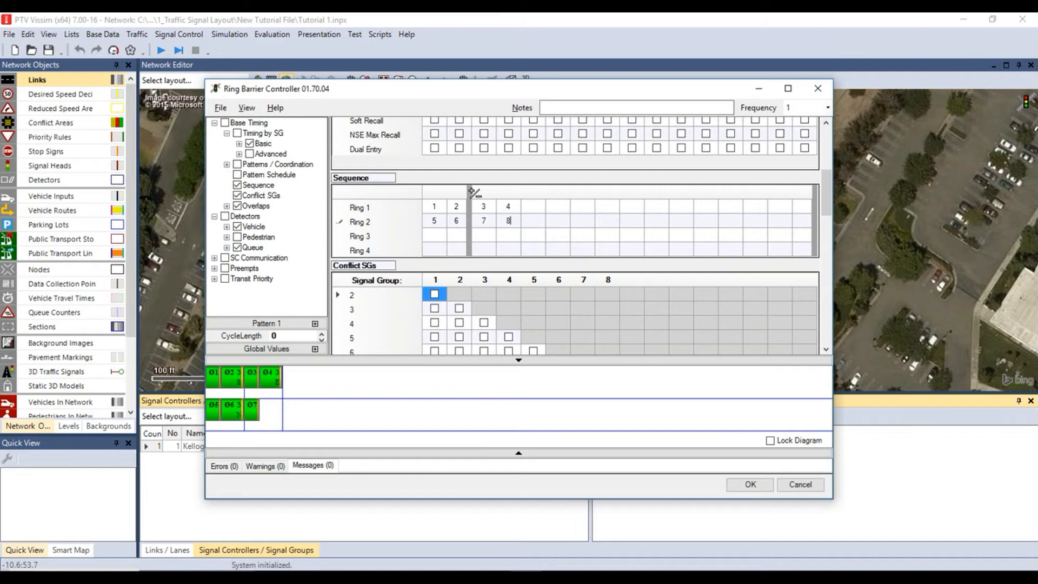
pyautogui.scroll(-3)
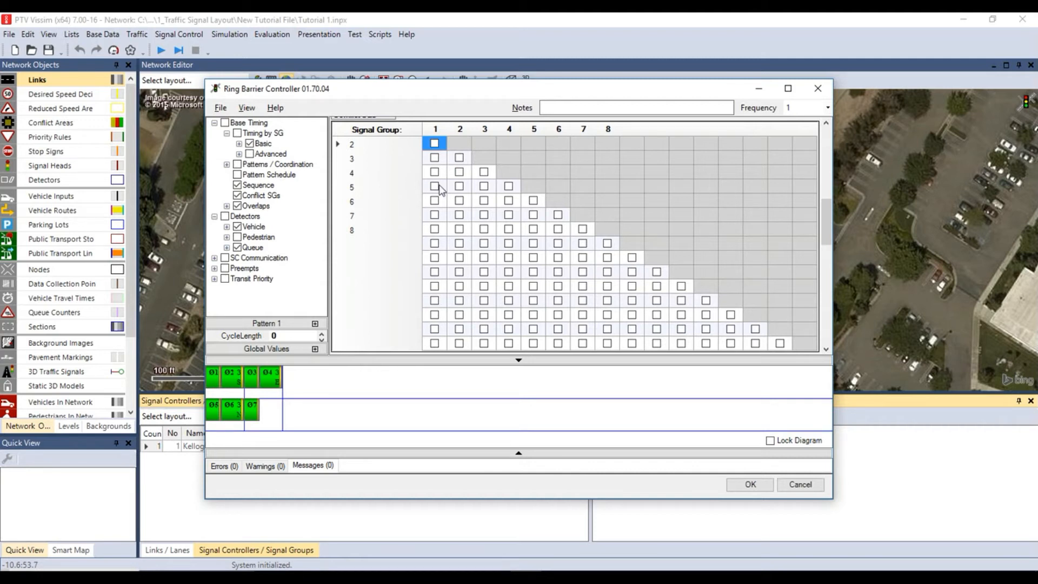
# - Mark the conflicting signal group pairs, including 5 and 6, in the Conflict SGs matrix
pyautogui.click(533, 200)
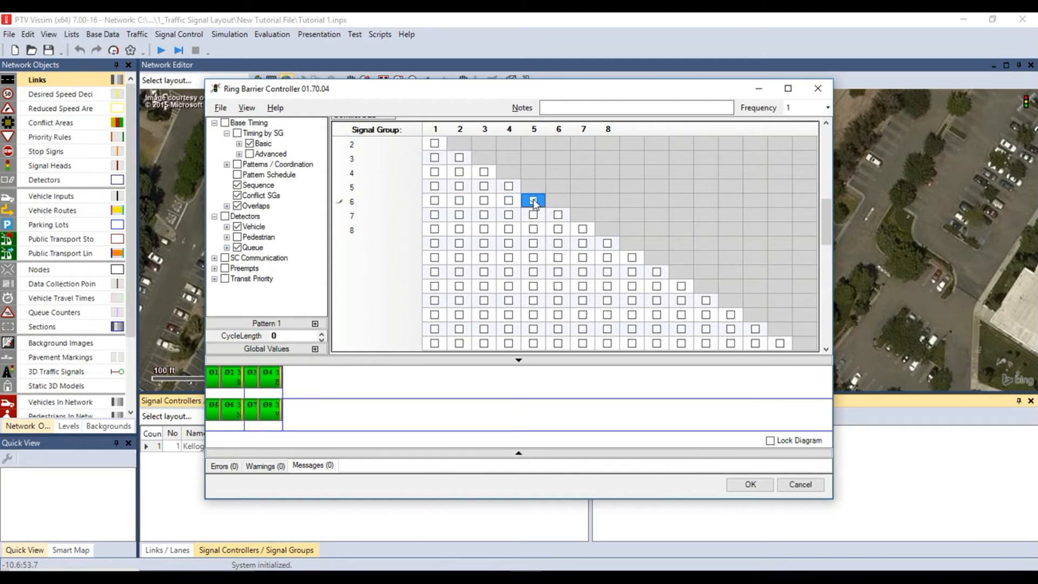
pyautogui.click(533, 200)
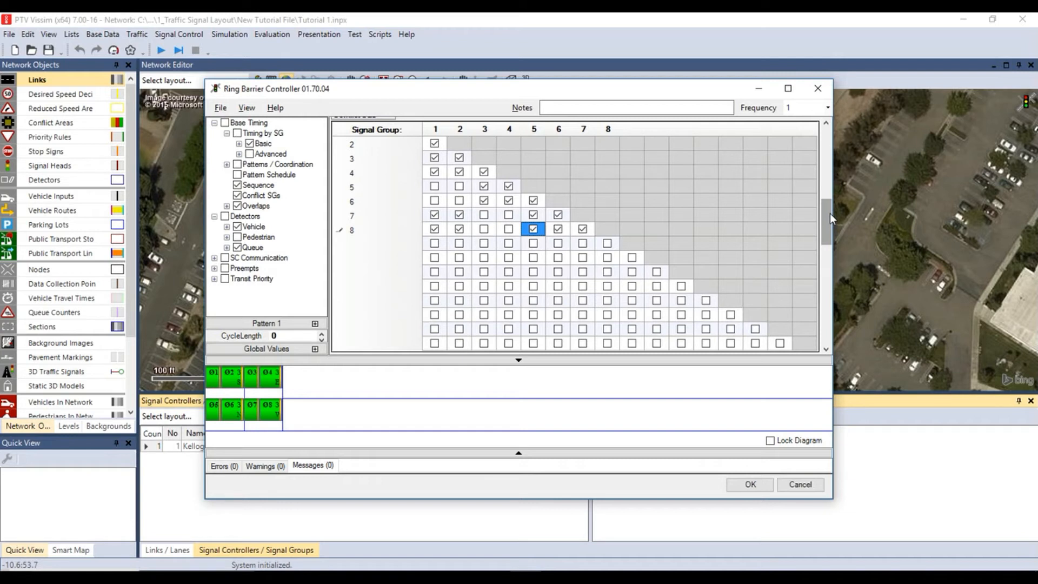
# - Define overlap SG 13 with signal group 1 as its parent
pyautogui.scroll(-3)
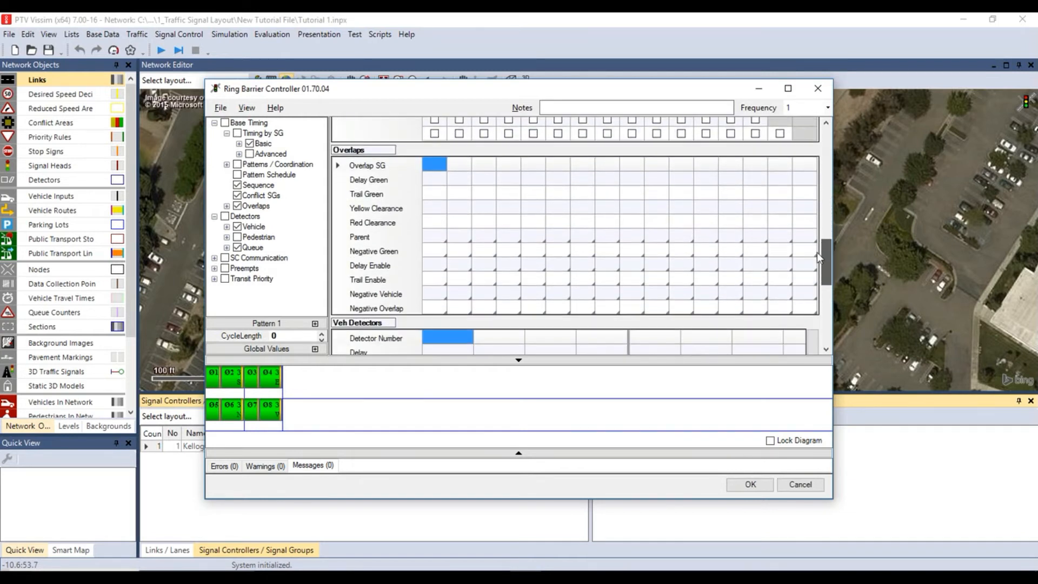
pyautogui.click(435, 164)
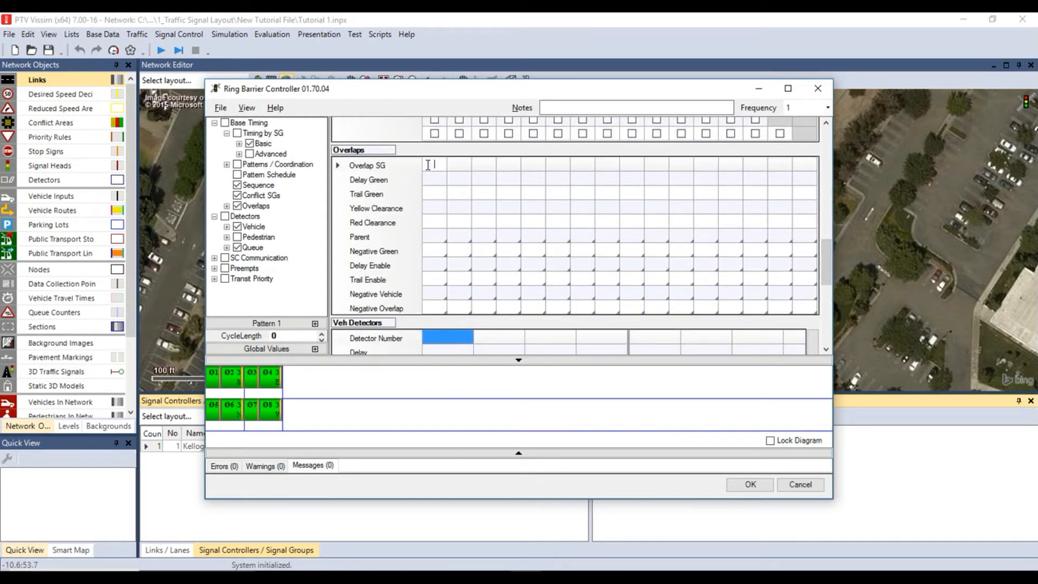
pyautogui.write('13')
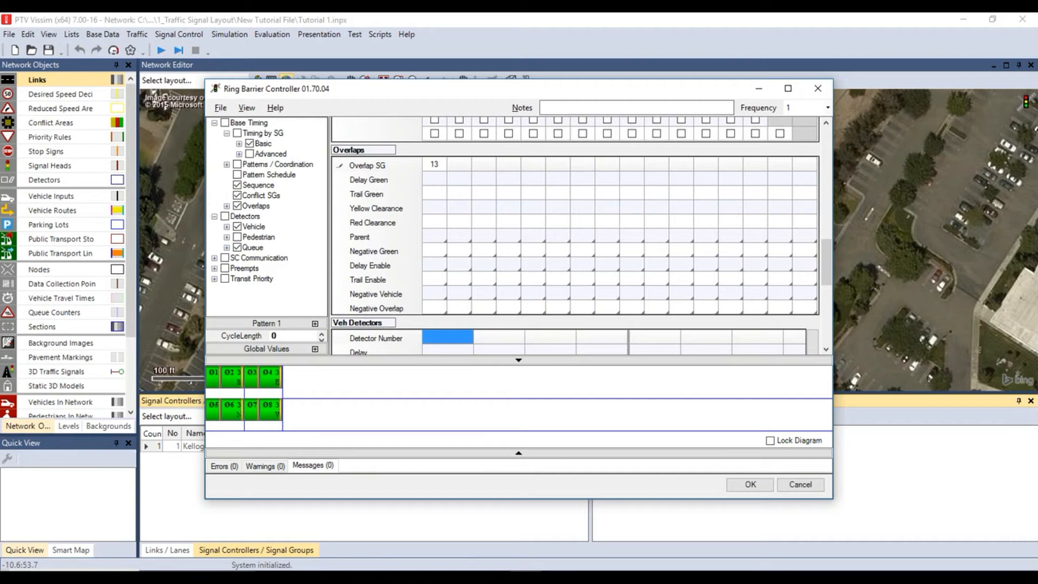
pyautogui.click(434, 236)
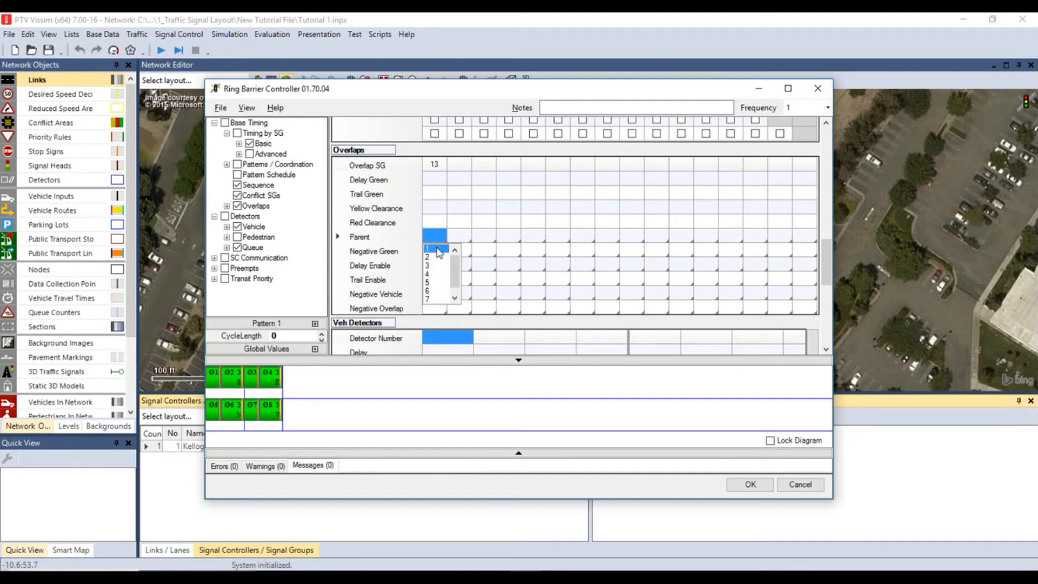
pyautogui.click(431, 249)
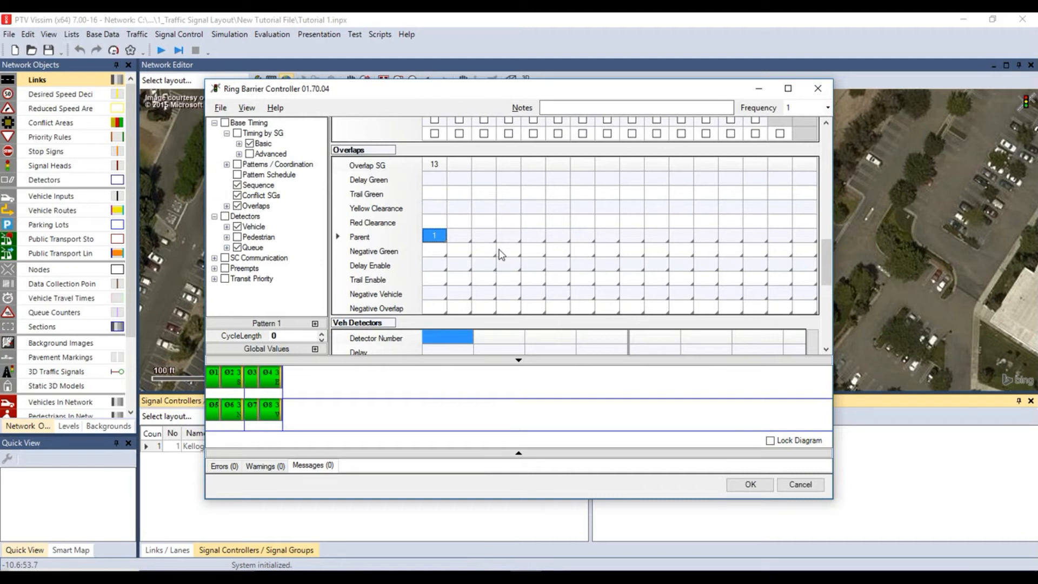
pyautogui.moveTo(381, 420)
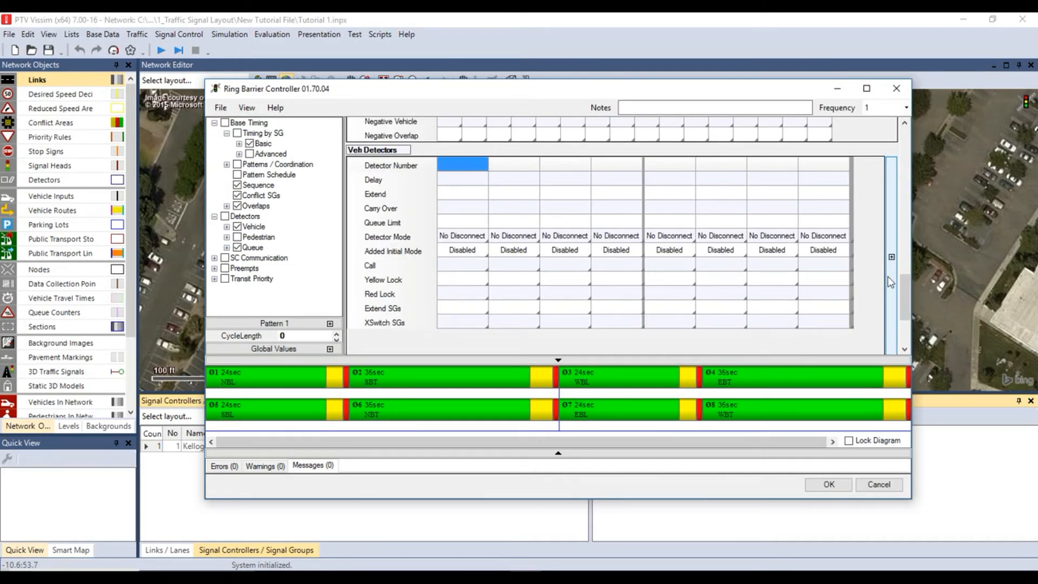
# - Enter detector numbers 1 through 8 in the Veh Detectors table
pyautogui.write('1')
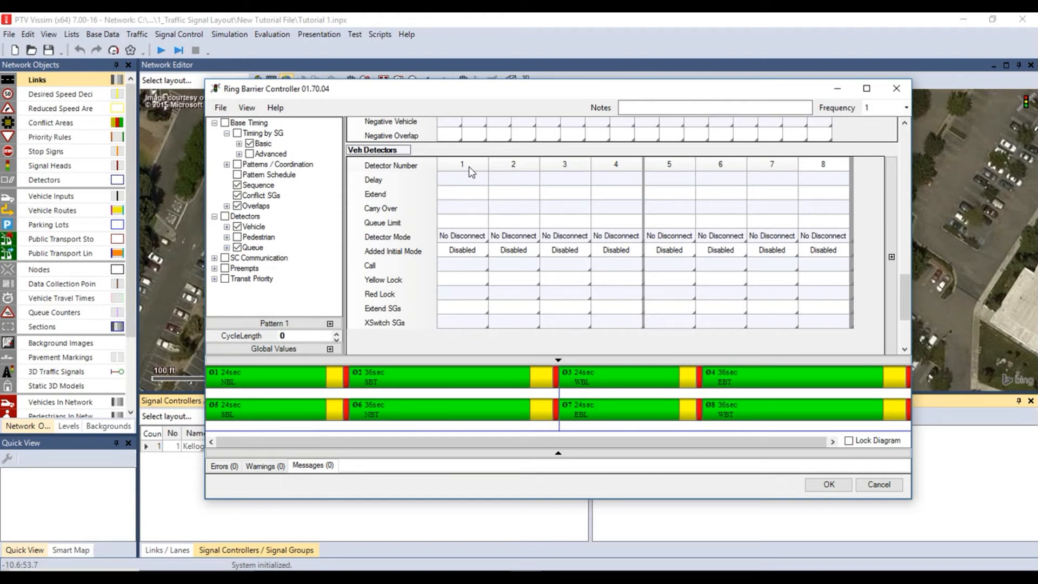
pyautogui.moveTo(394, 243)
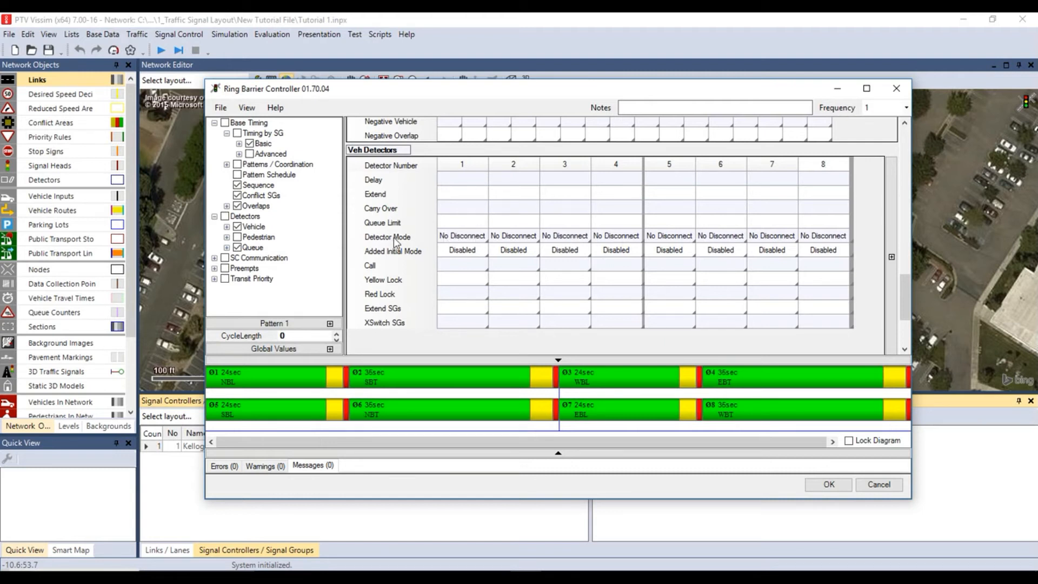
pyautogui.moveTo(801, 237)
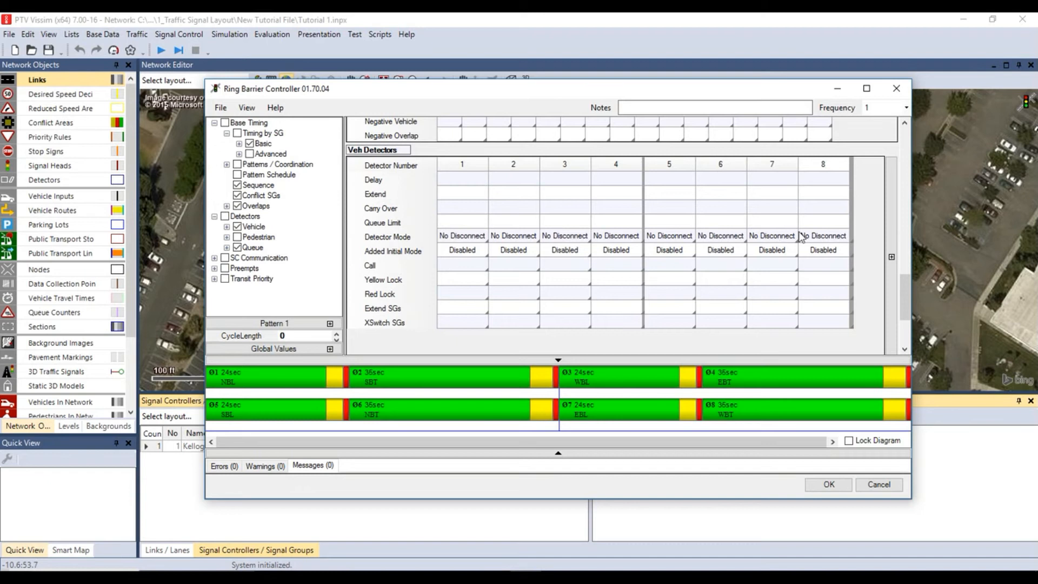
pyautogui.moveTo(381, 258)
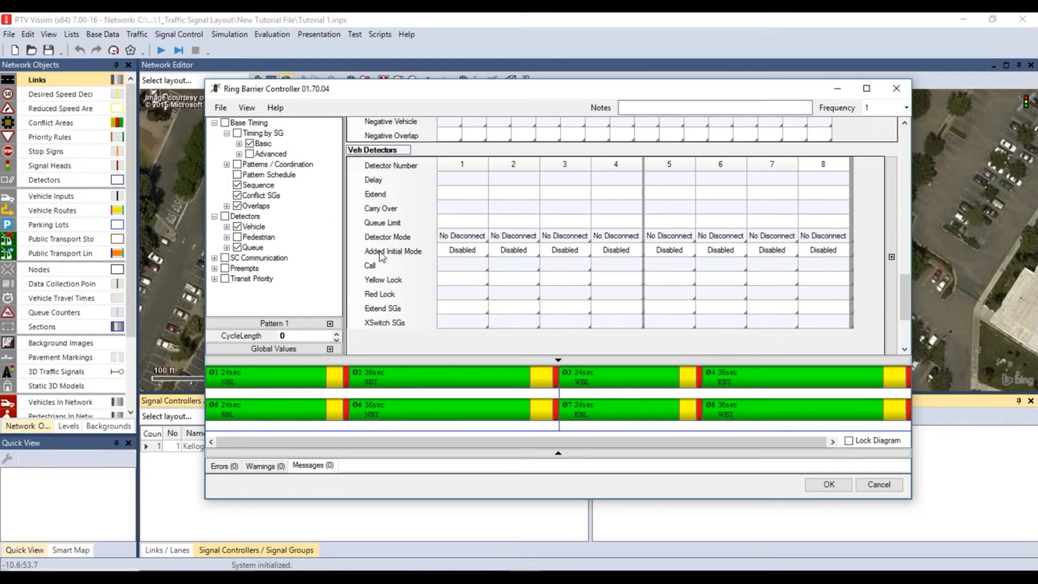
# - Accept the controller settings with OK, bringing up the Save As prompt for Kellogg S Campus.rbc
pyautogui.scroll(-3)
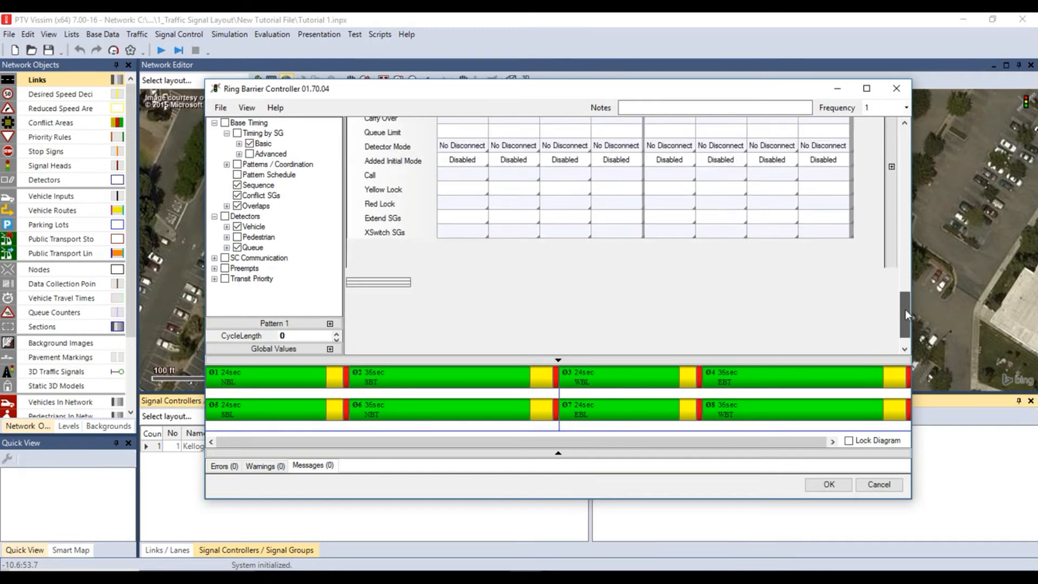
pyautogui.scroll(-3)
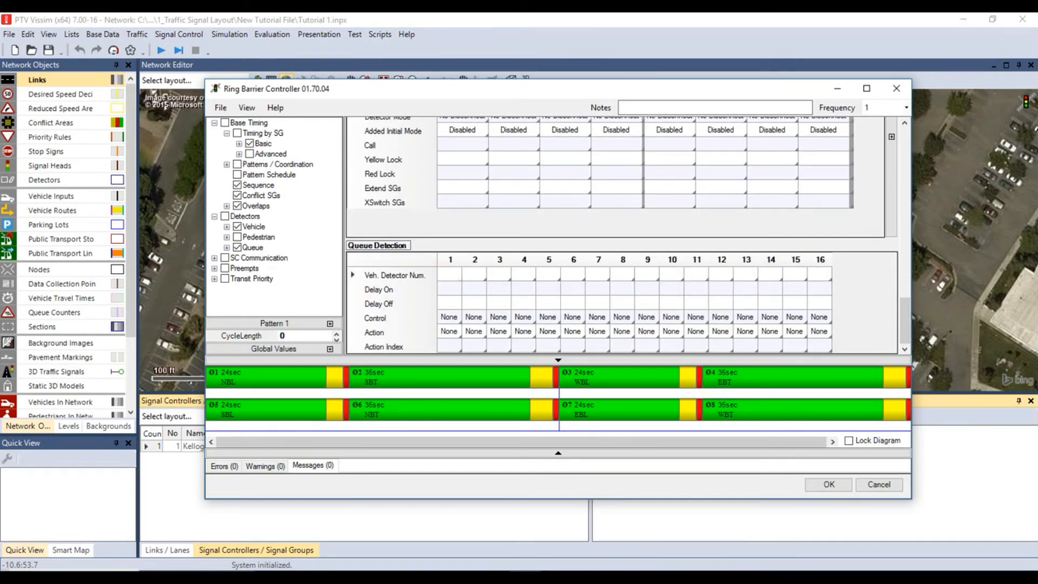
pyautogui.click(523, 275)
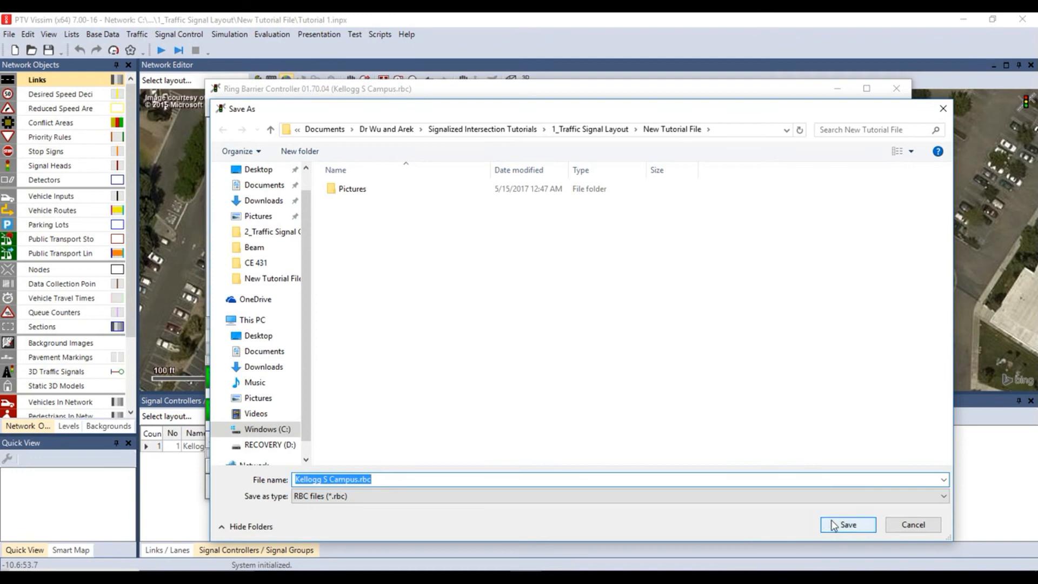
# - Save the controller as Kellogg S Campus.rbc and accept the Signal Control settings
pyautogui.click(848, 524)
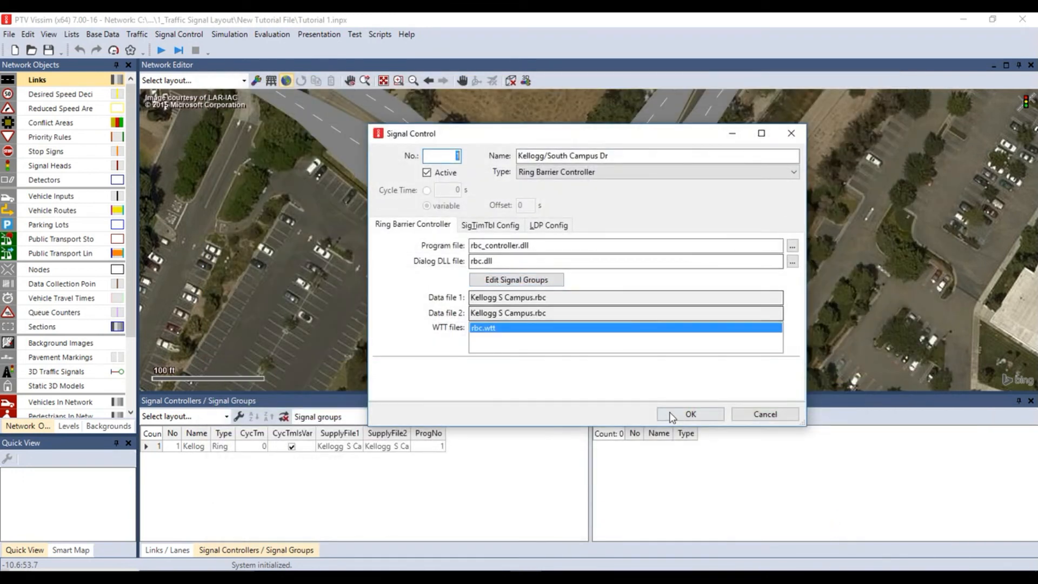
pyautogui.click(690, 414)
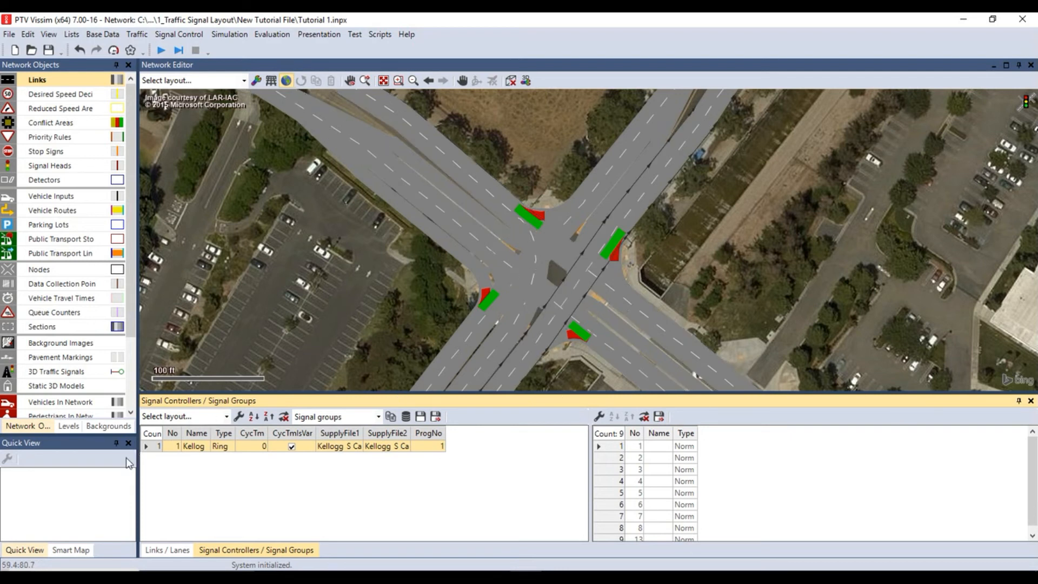
# - Edit the Kellogg/South Campus Dr controller and bring up its Ring Barrier Controller signal groups
pyautogui.rightClick(192, 445)
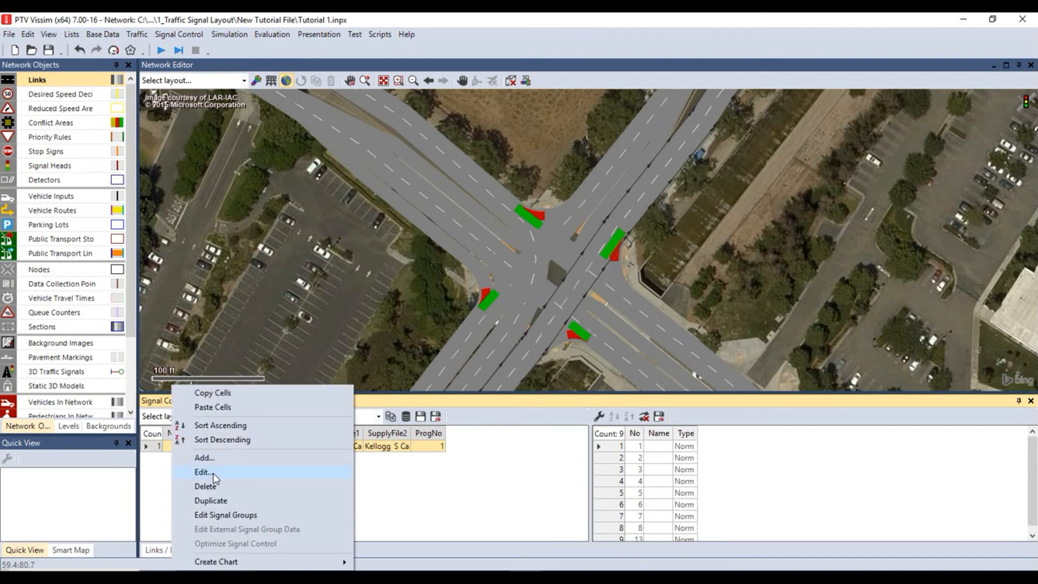
pyautogui.click(202, 471)
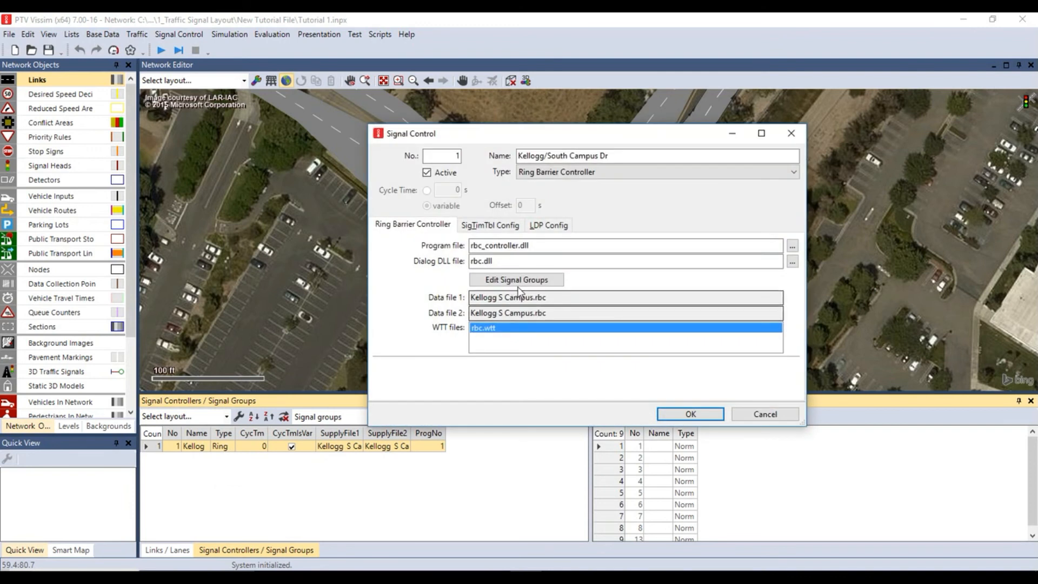
pyautogui.click(515, 279)
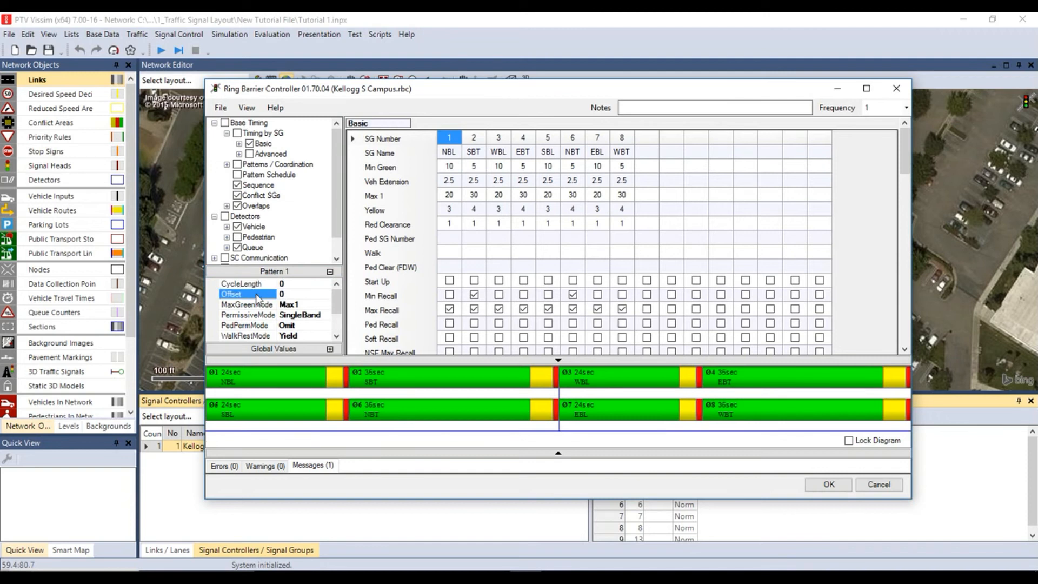
# - Set pattern 1 MaxGreenMode to MaxInhibit and PedPermMode to Yield, then expand Patterns / Coordination
pyautogui.click(247, 304)
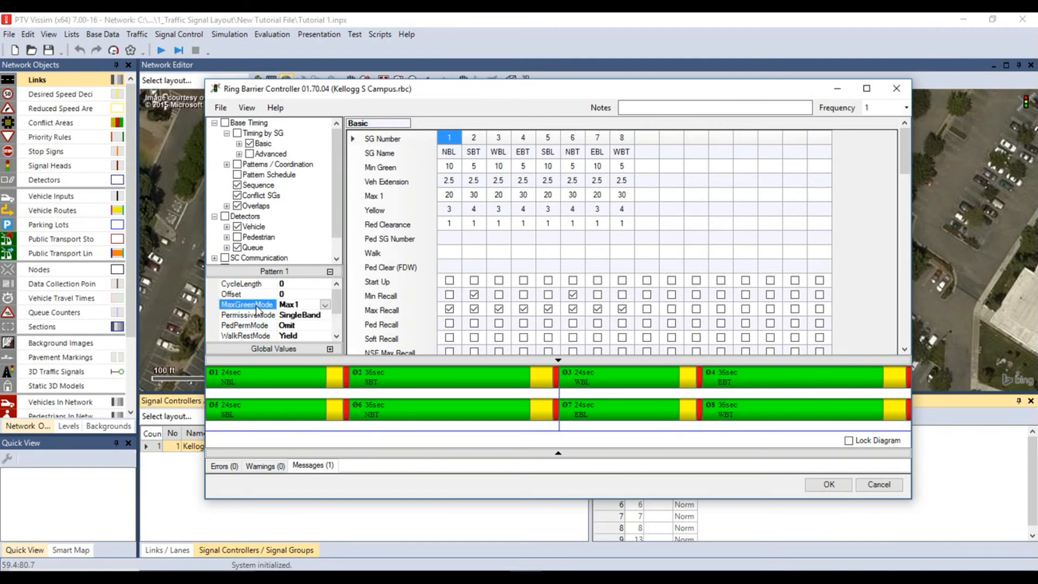
pyautogui.click(323, 305)
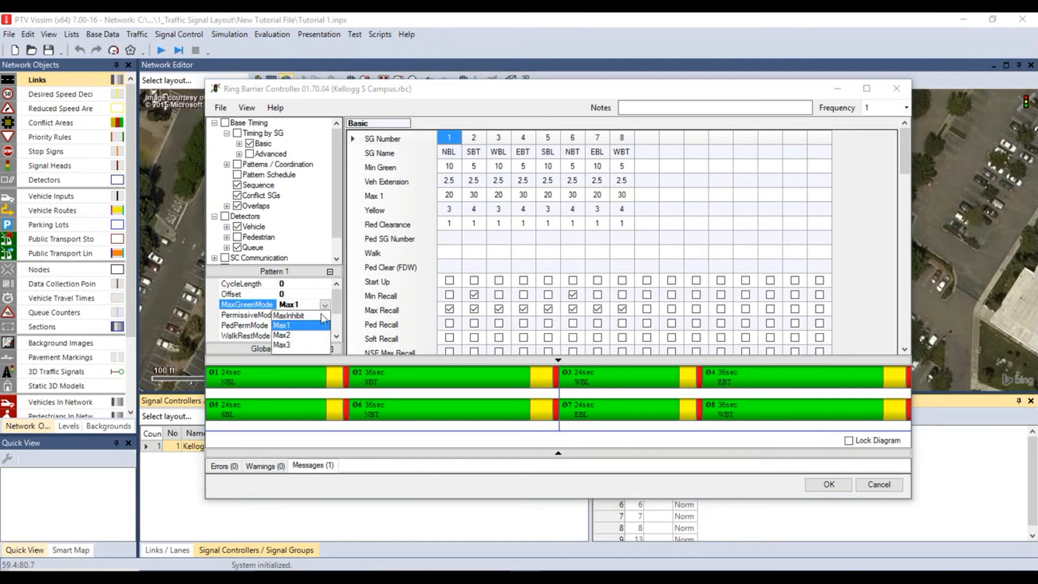
pyautogui.click(290, 314)
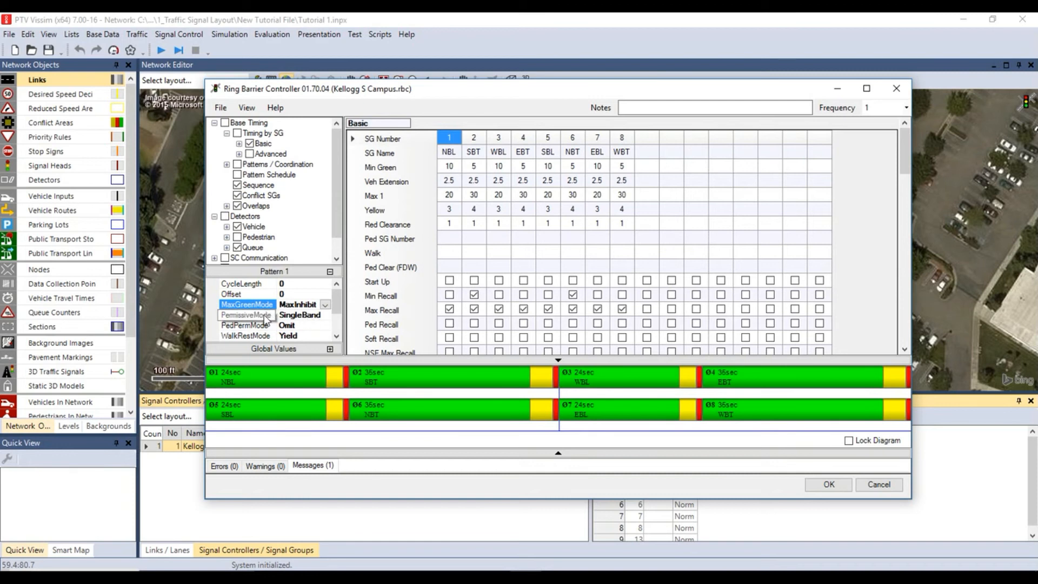
pyautogui.click(246, 315)
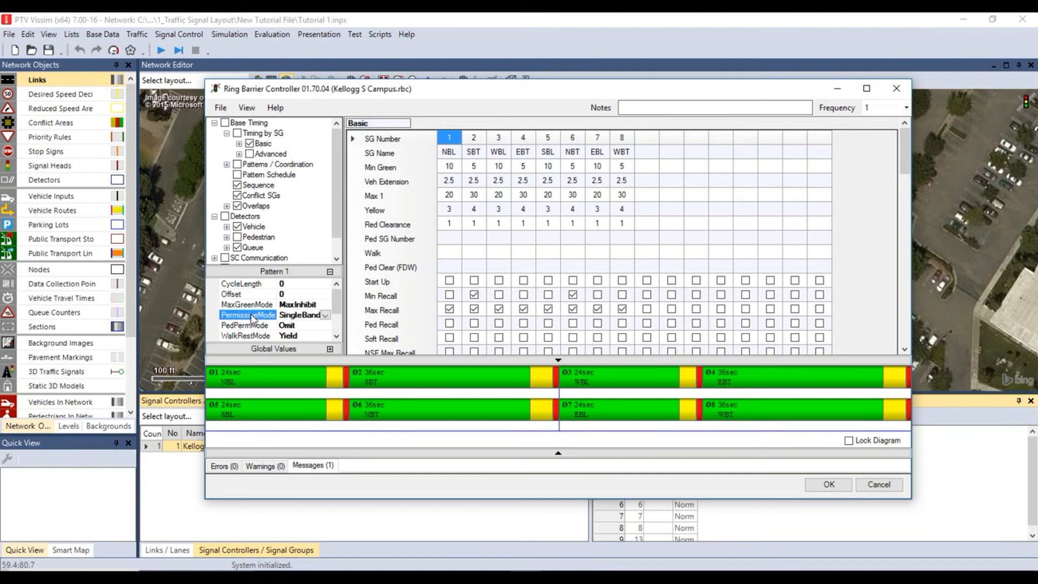
pyautogui.click(246, 325)
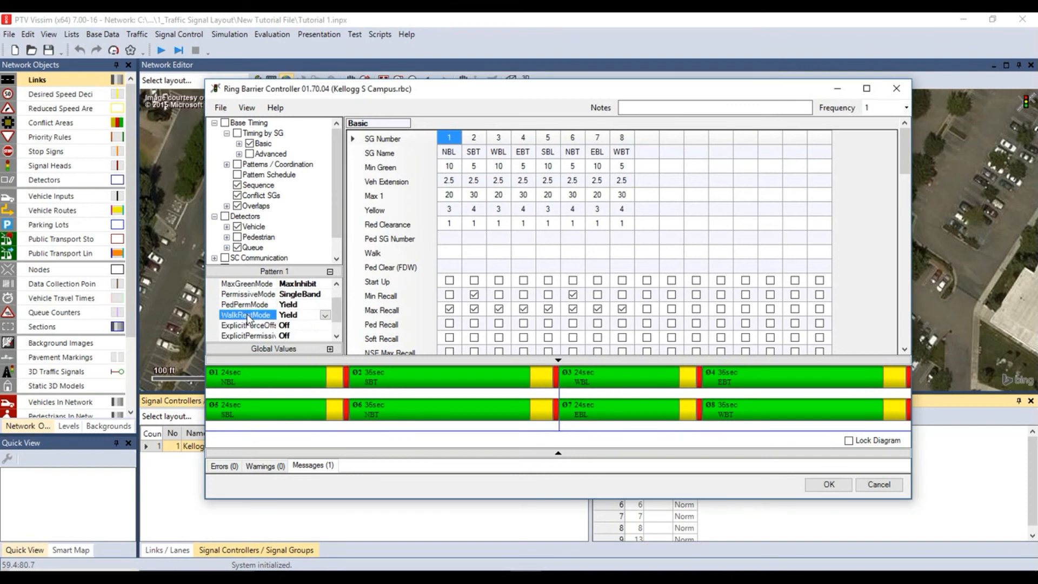
pyautogui.click(249, 325)
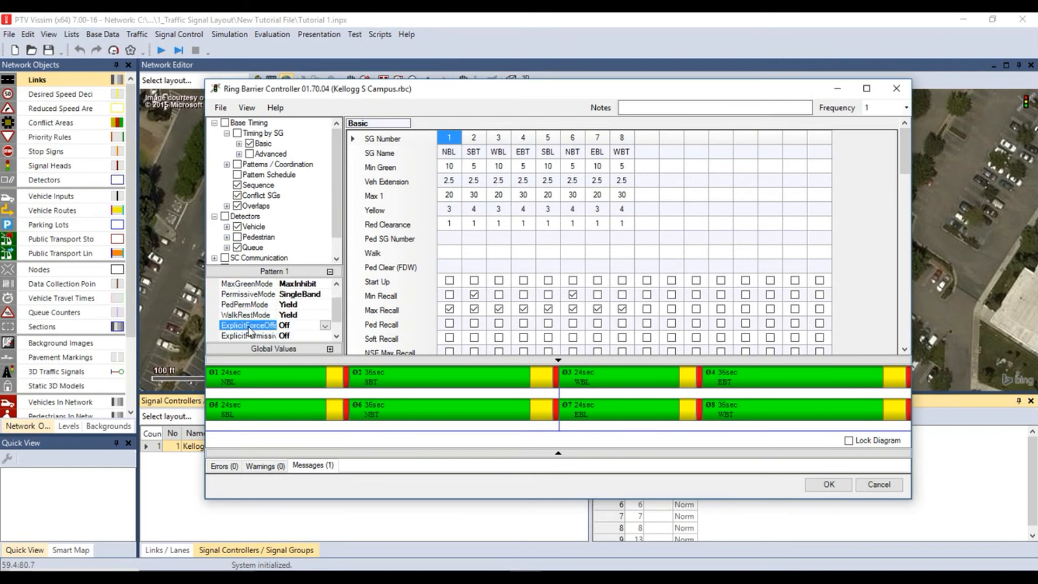
pyautogui.click(249, 335)
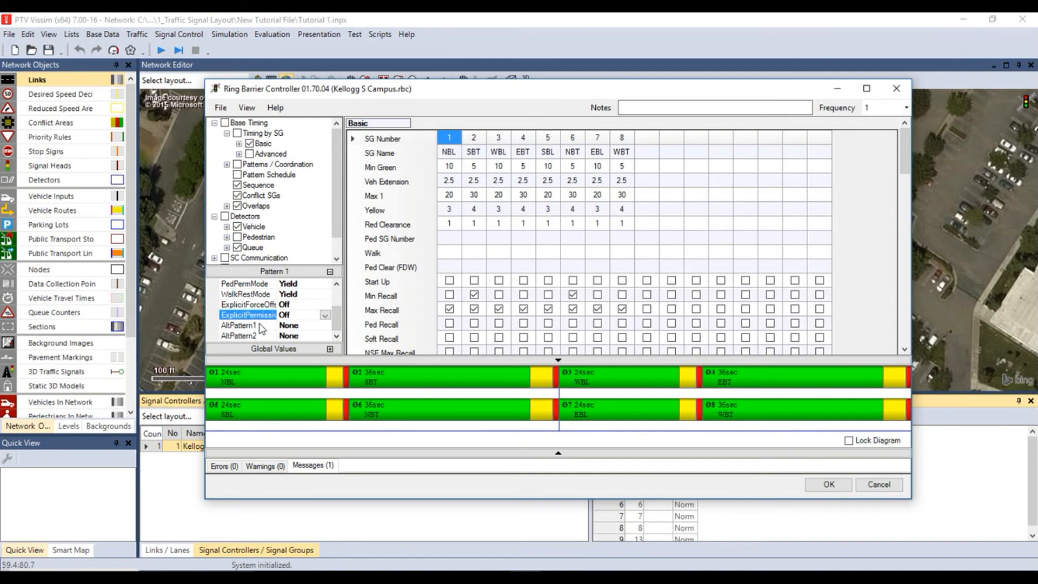
pyautogui.click(237, 325)
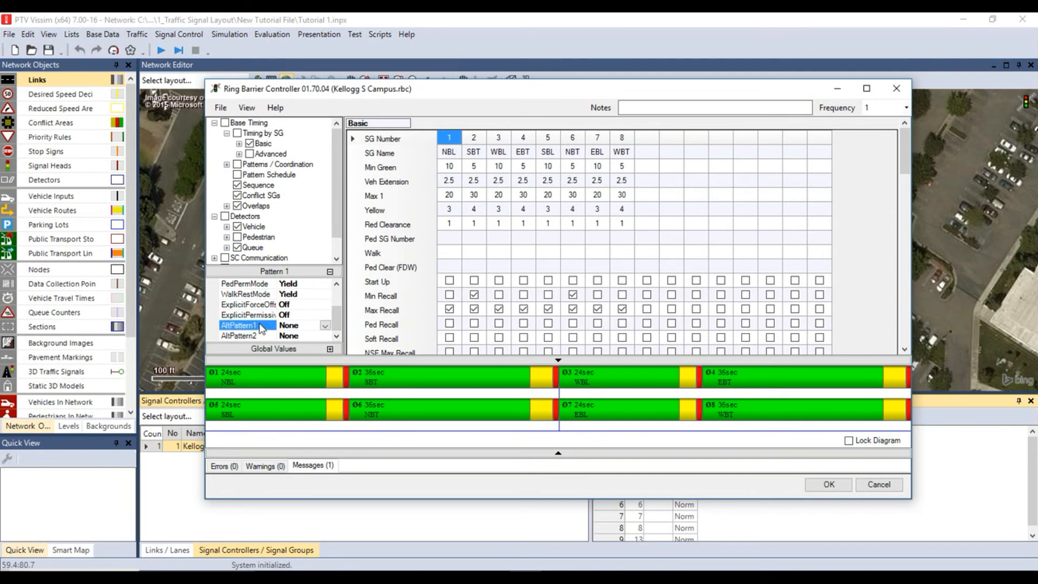
pyautogui.moveTo(258, 343)
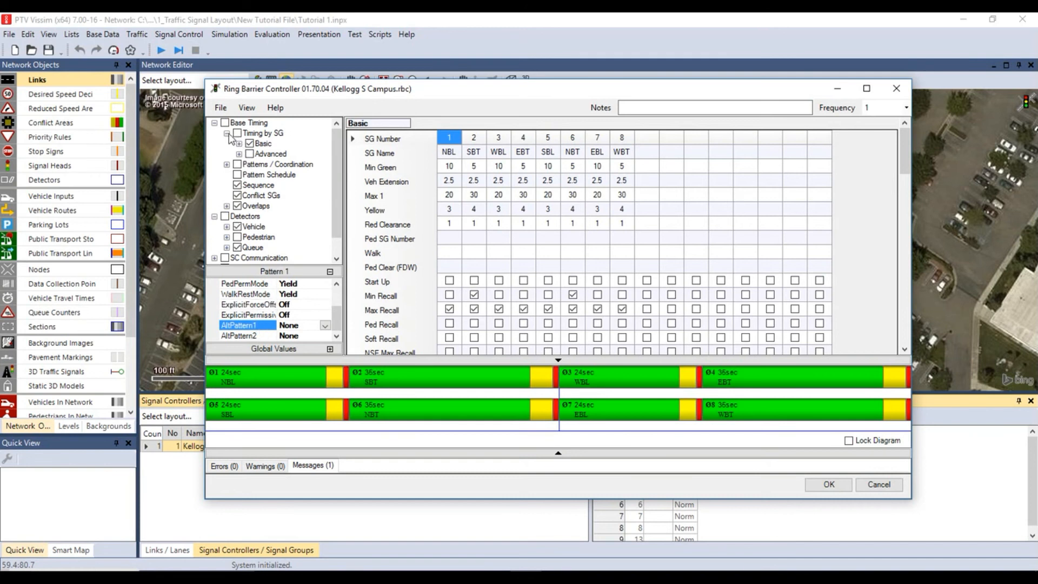
pyautogui.click(226, 164)
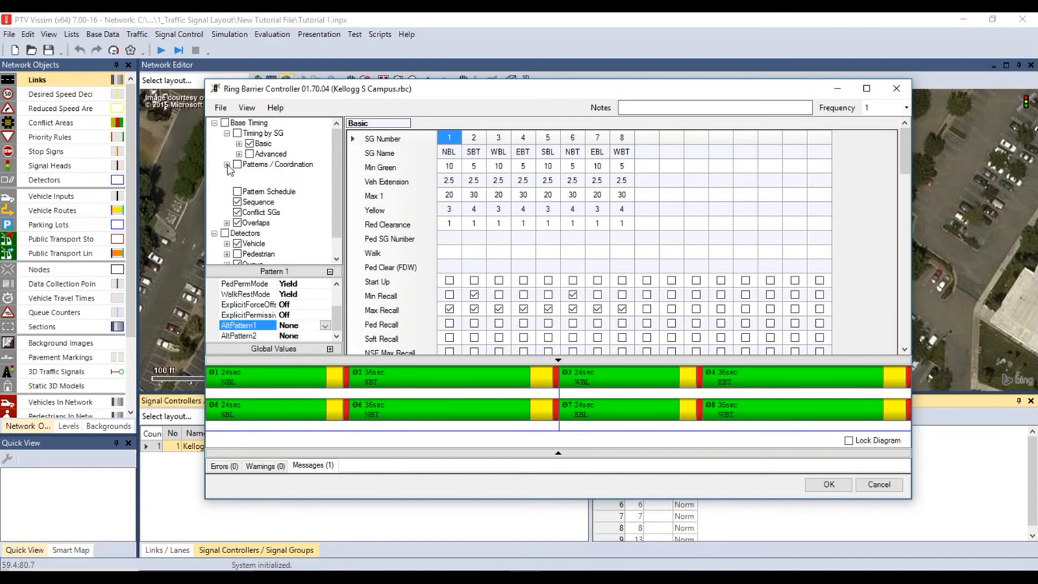
# - Enter pattern 1 splits of 20/40 alternating for groups 1–8 and make groups 2 and 6 coordinated with max recall
pyautogui.click(226, 163)
pyautogui.write('4')
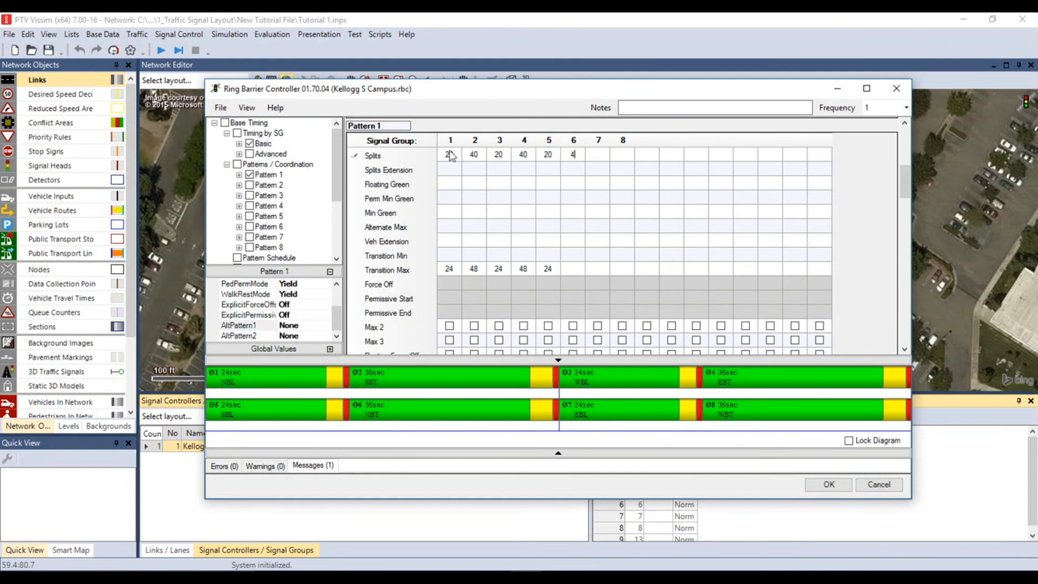
pyautogui.click(647, 155)
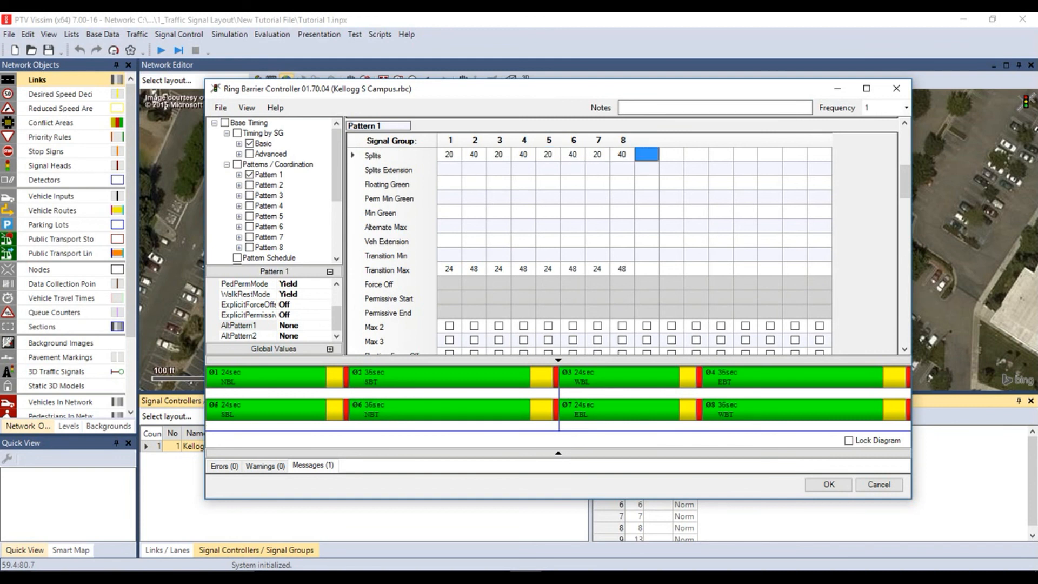
pyautogui.scroll(-3)
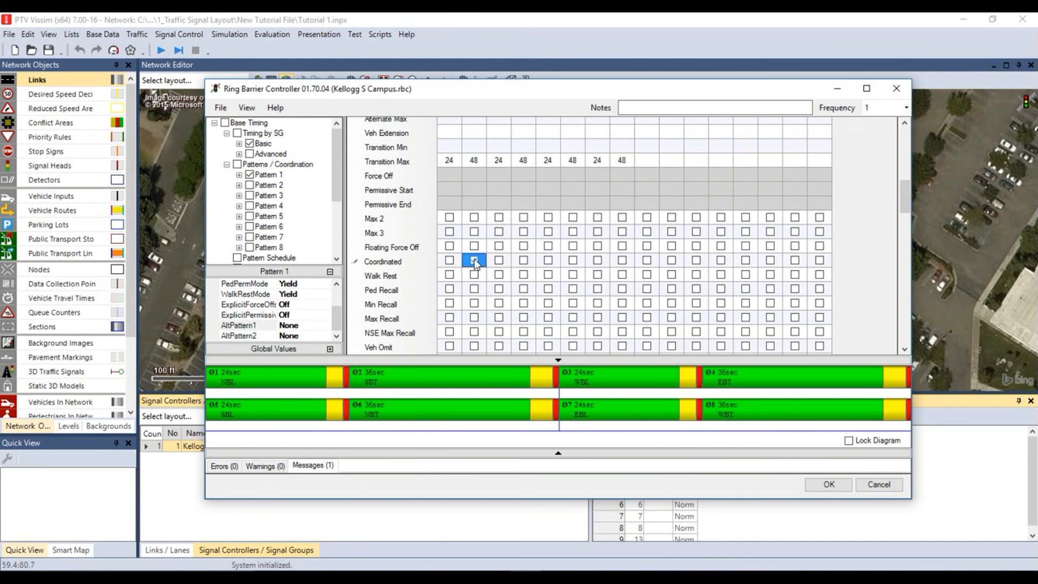
pyautogui.click(572, 259)
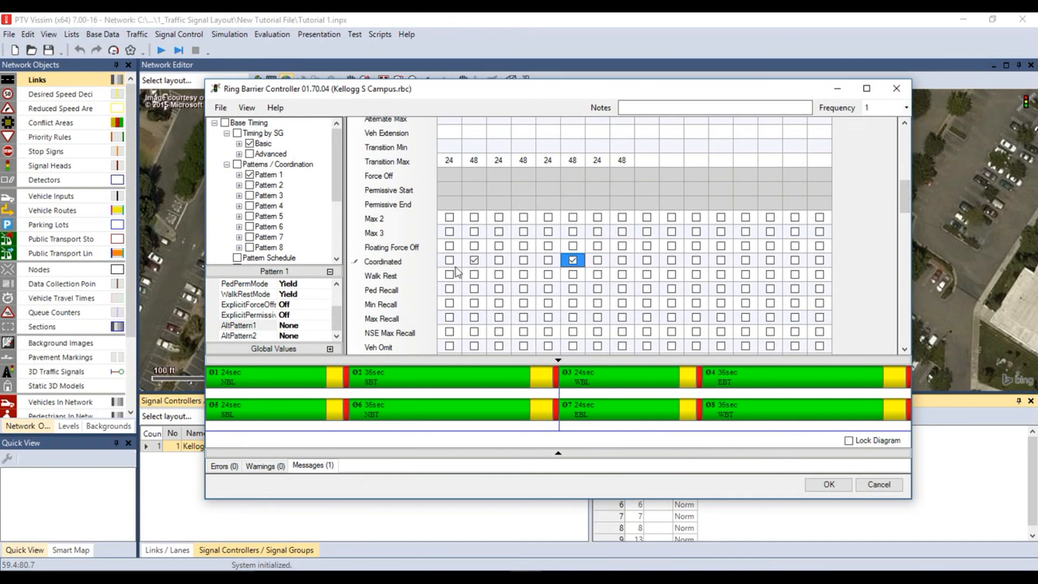
pyautogui.click(571, 318)
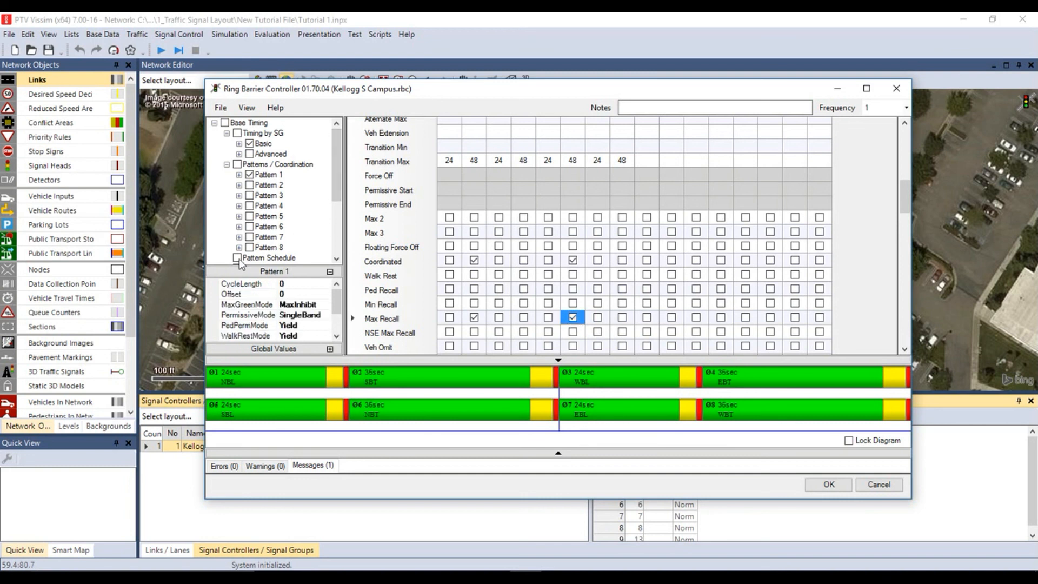
# - Enable a pattern schedule running pattern 1 from start time 0 and confirm the controller timings
pyautogui.scroll(-3)
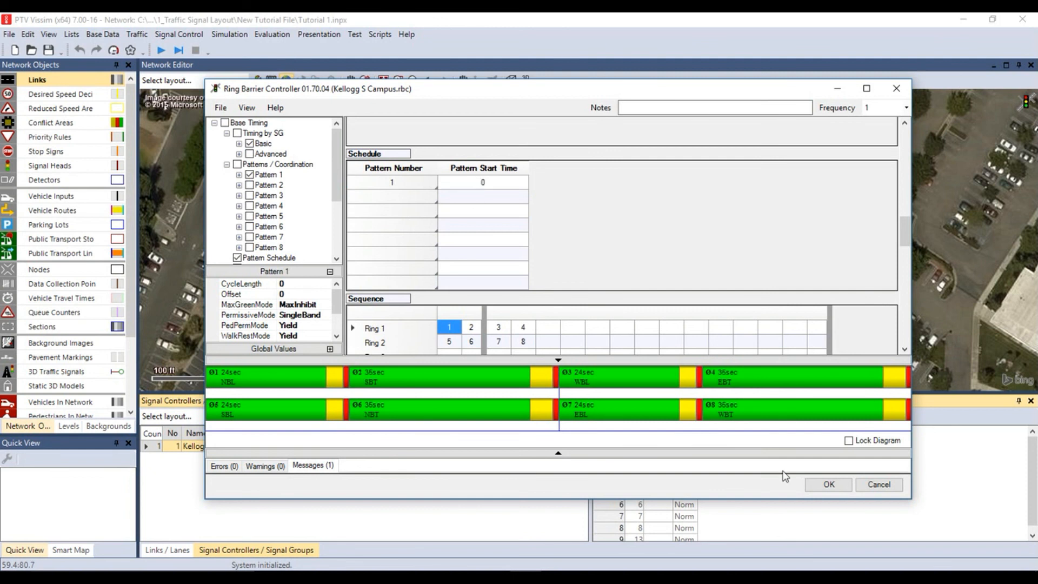
pyautogui.click(828, 484)
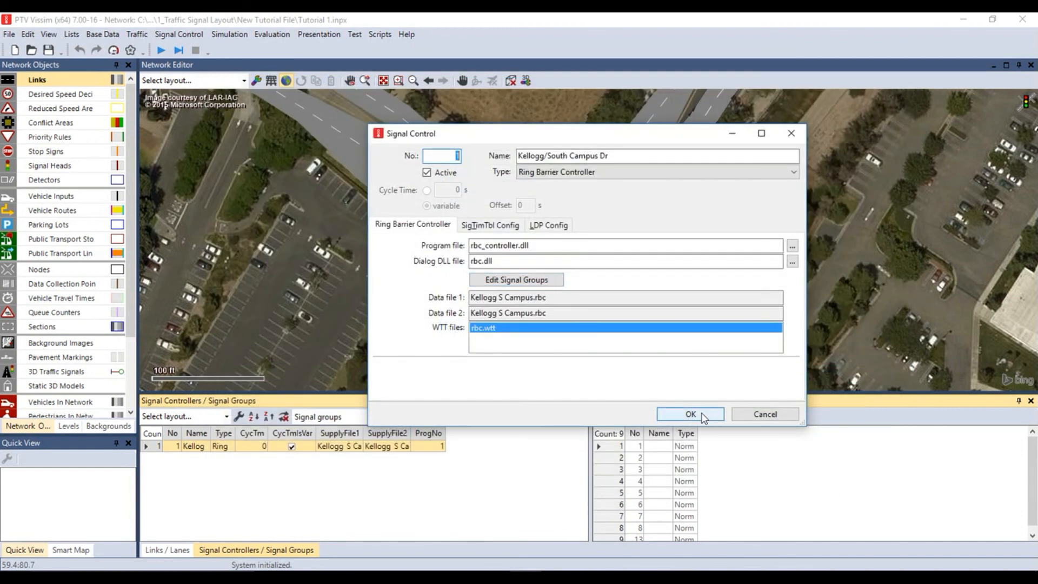
# - Accept the Signal Control settings and save the .inpx network file
pyautogui.click(690, 414)
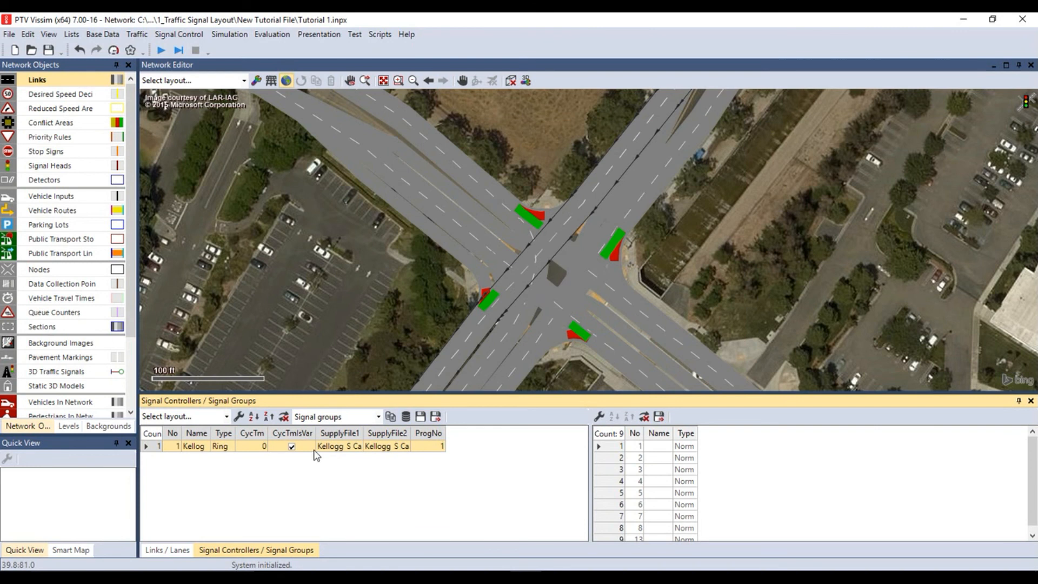
pyautogui.click(27, 34)
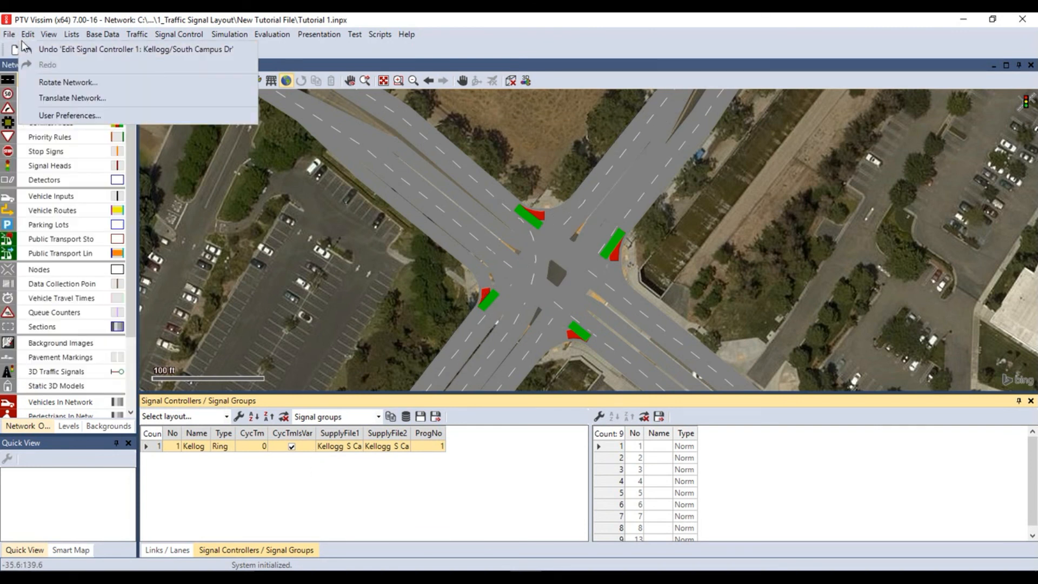
pyautogui.click(46, 50)
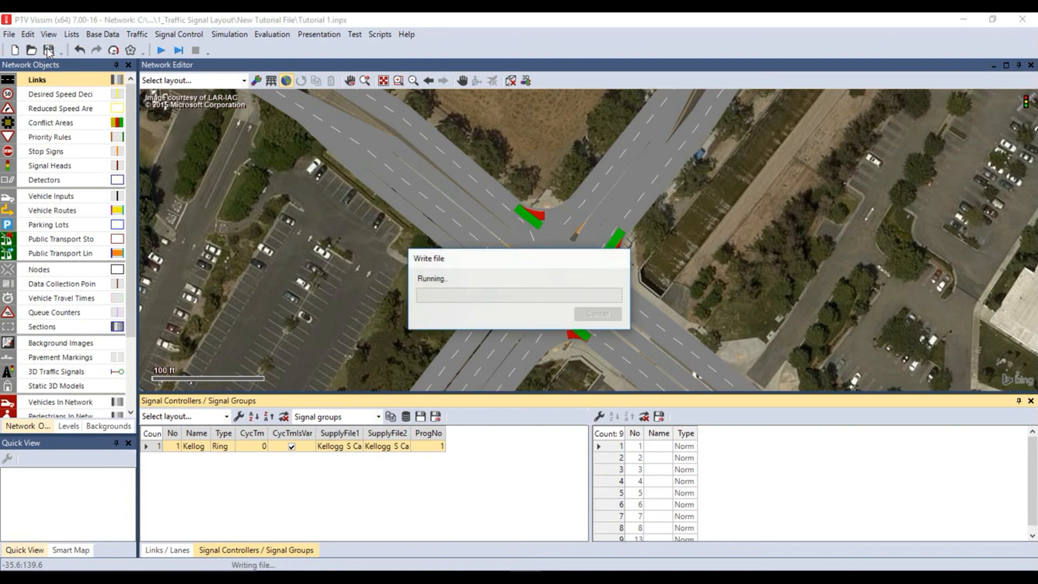